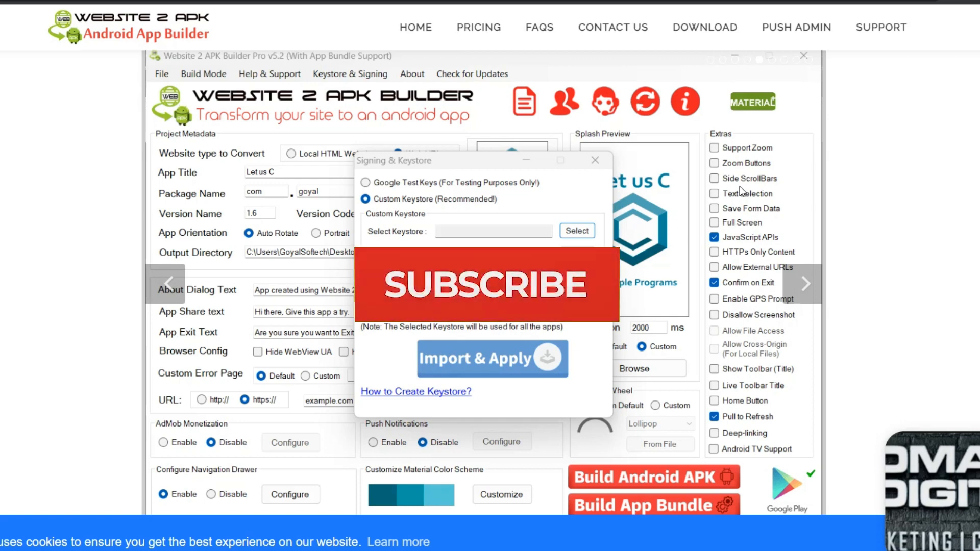
- Show the pricing page comparing Free, Material Plus, Pro and Single App editions
{"action": "left_click", "coordinate": [484, 283]}
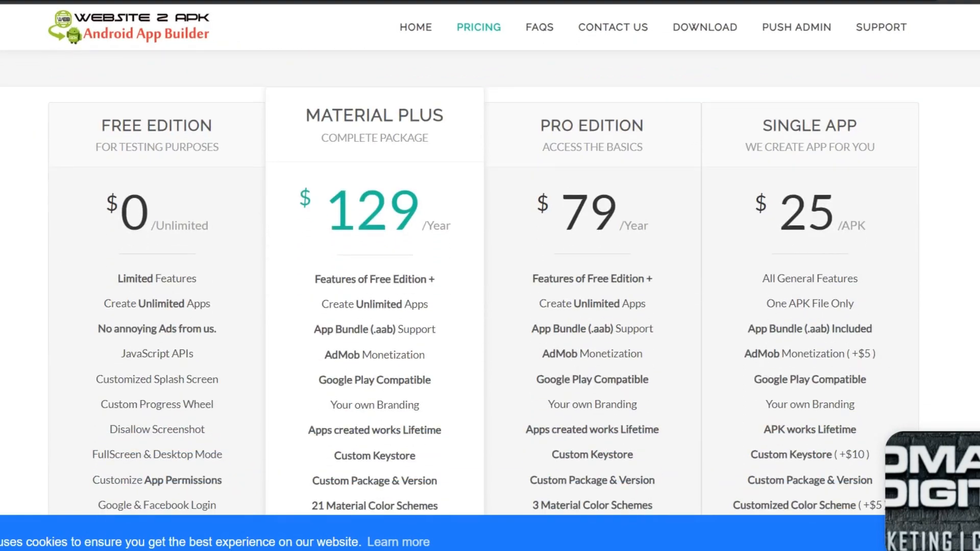
{"action": "scroll", "scroll_direction": "down", "scroll_amount": 3}
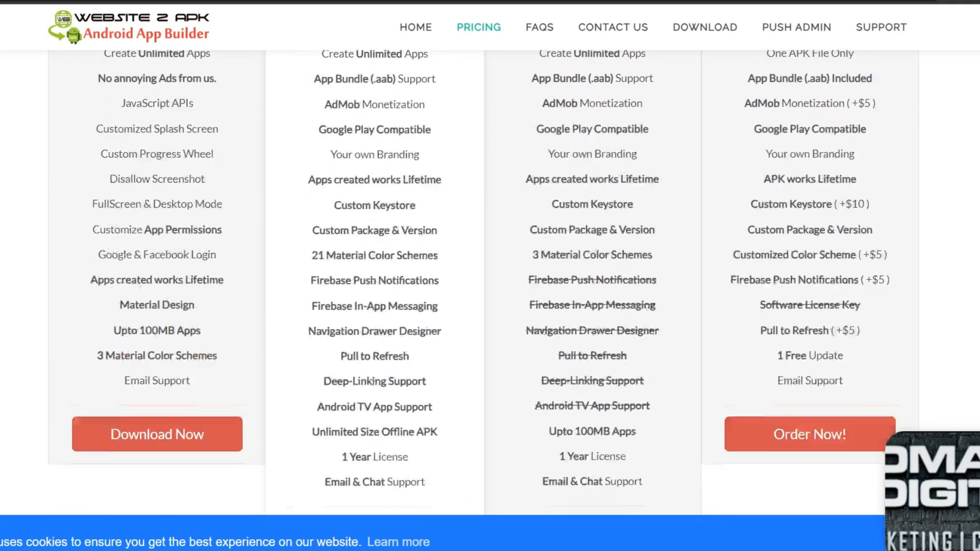
{"action": "scroll", "scroll_direction": "down", "scroll_amount": 3}
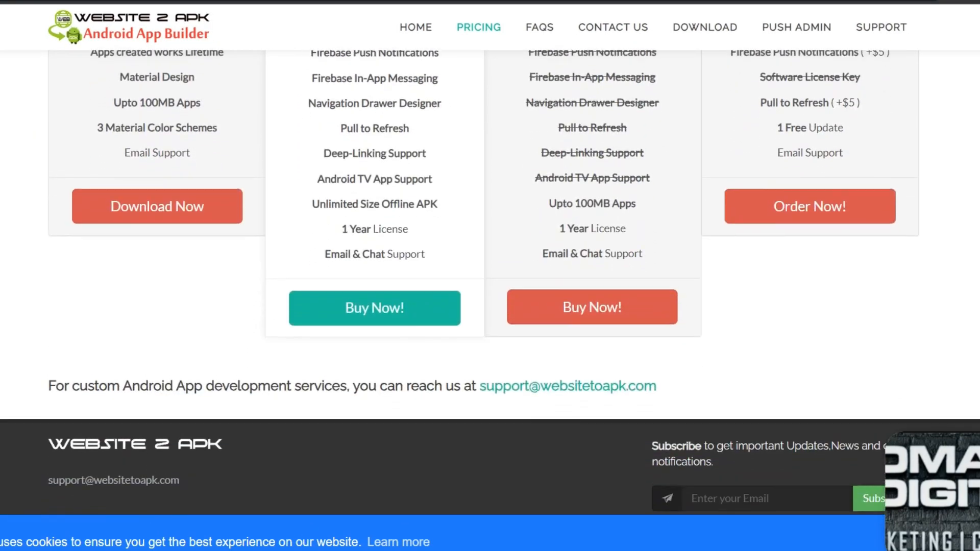
{"action": "scroll", "scroll_direction": "up", "scroll_amount": 3}
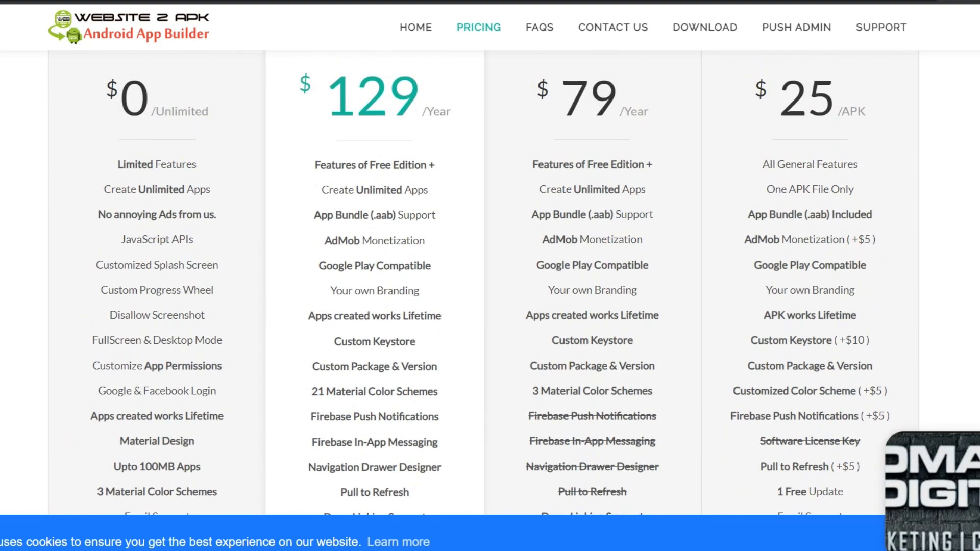
{"action": "scroll", "scroll_direction": "down", "scroll_amount": 3}
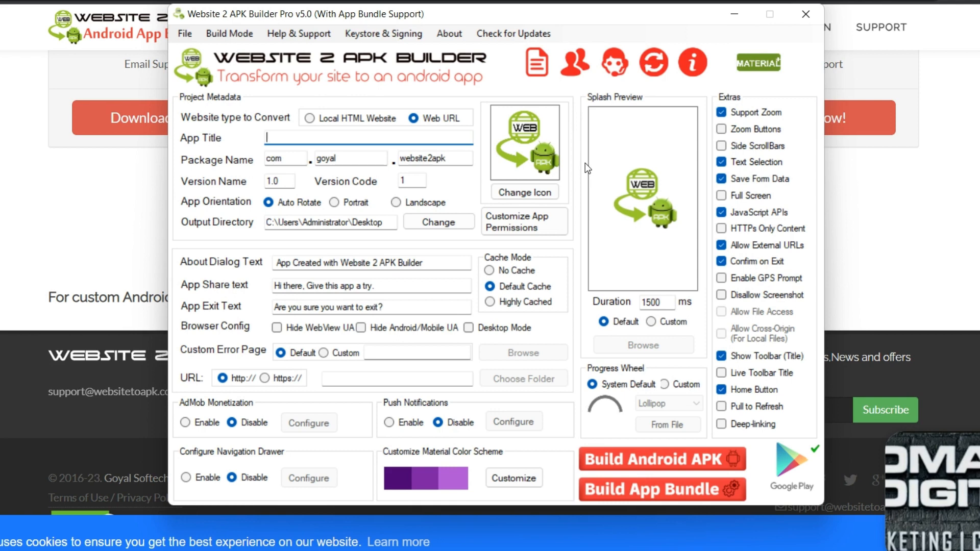
{"action": "mouse_move", "coordinate": [487, 17]}
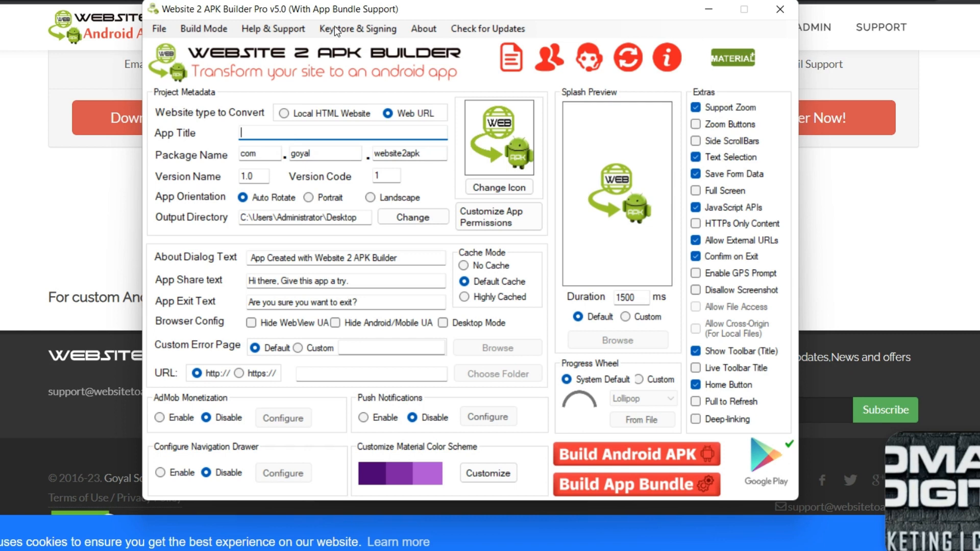
{"action": "mouse_move", "coordinate": [381, 234]}
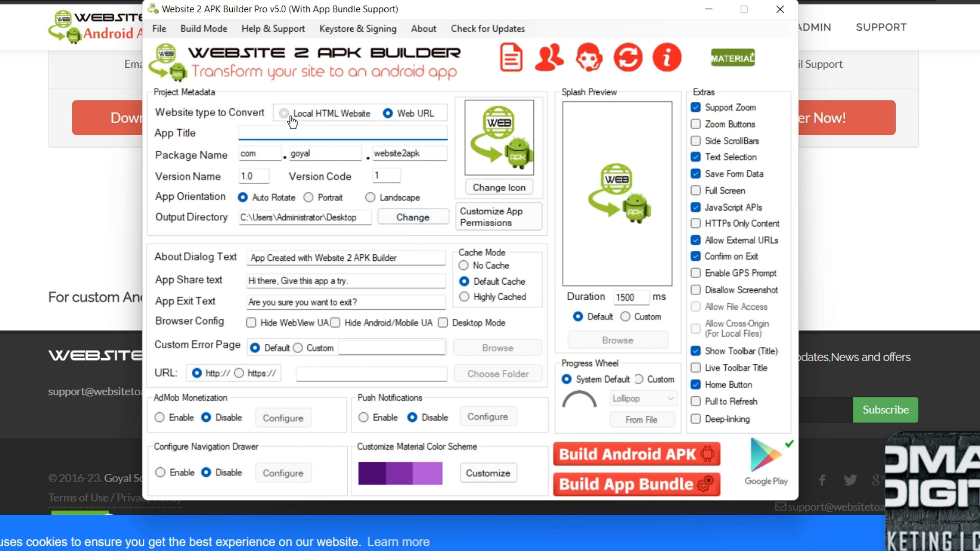
- Try Local HTML Website, switch back to Web URL, and begin entering 'http' as the app title
{"action": "left_click", "coordinate": [284, 114]}
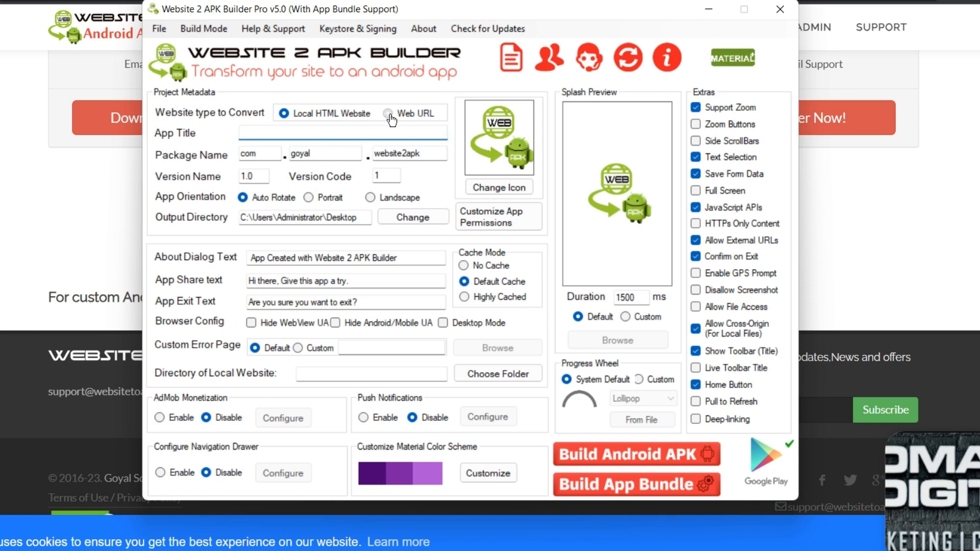
{"action": "left_click", "coordinate": [386, 114]}
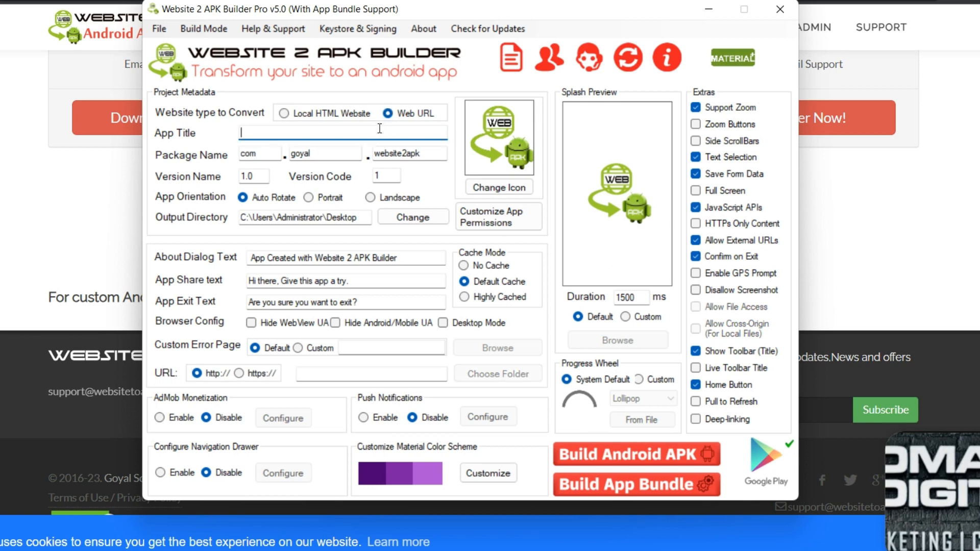
{"action": "type", "text": "https://naijatrend.org"}
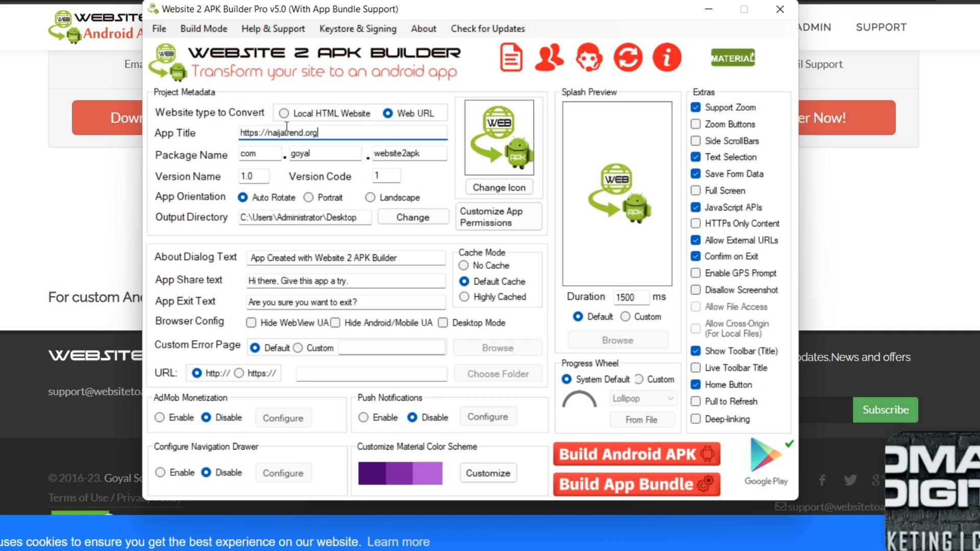
- Set the package name to naijatrend.naijatrend.naijatrend
{"action": "left_click", "coordinate": [259, 153]}
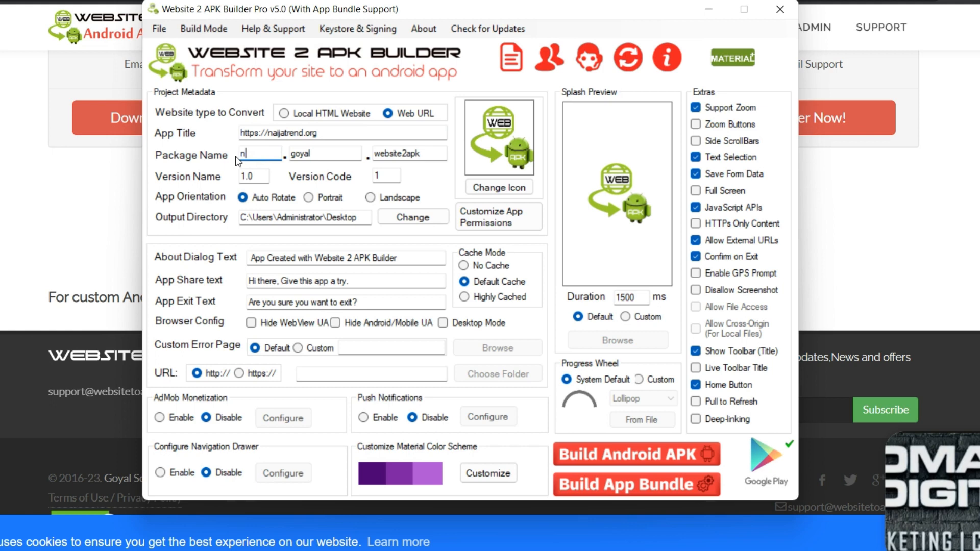
{"action": "type", "text": "aijatrail"}
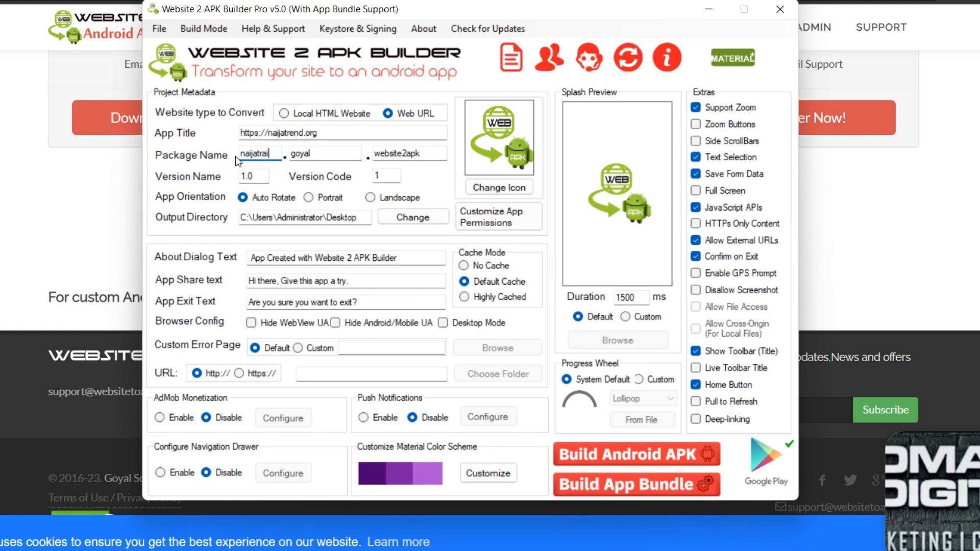
{"action": "key", "text": "Backspace"}
{"action": "type", "text": "end"}
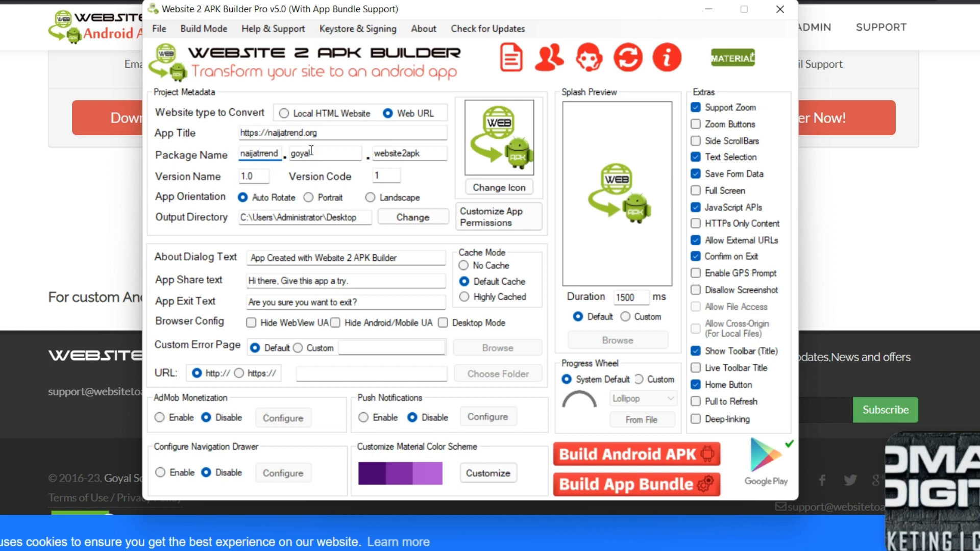
{"action": "double_click", "coordinate": [308, 153]}
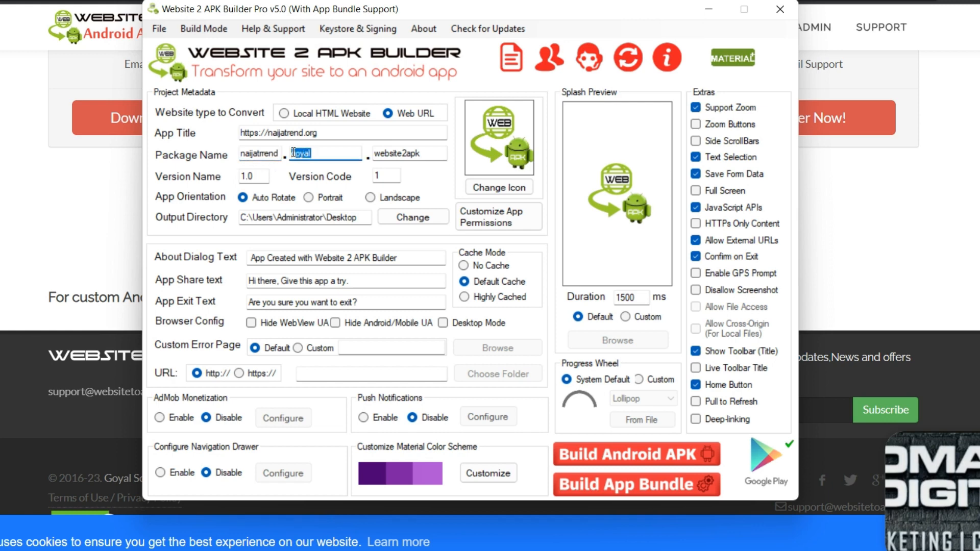
{"action": "type", "text": "naijatrend"}
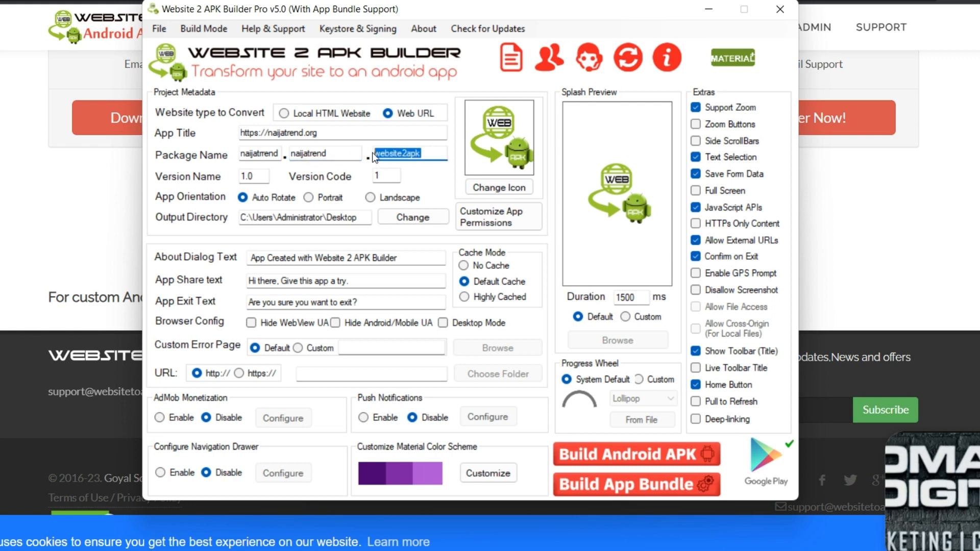
{"action": "type", "text": "naijatrend"}
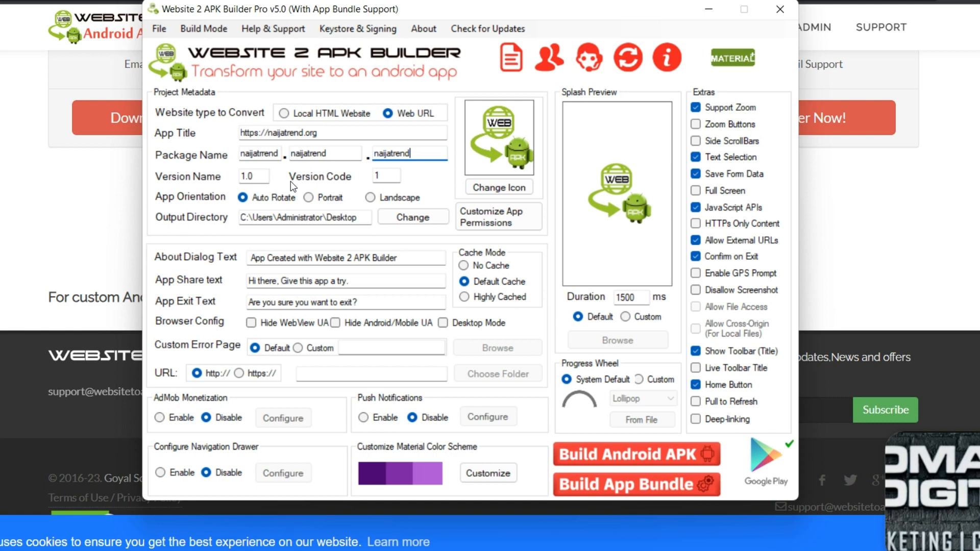
{"action": "mouse_move", "coordinate": [236, 185]}
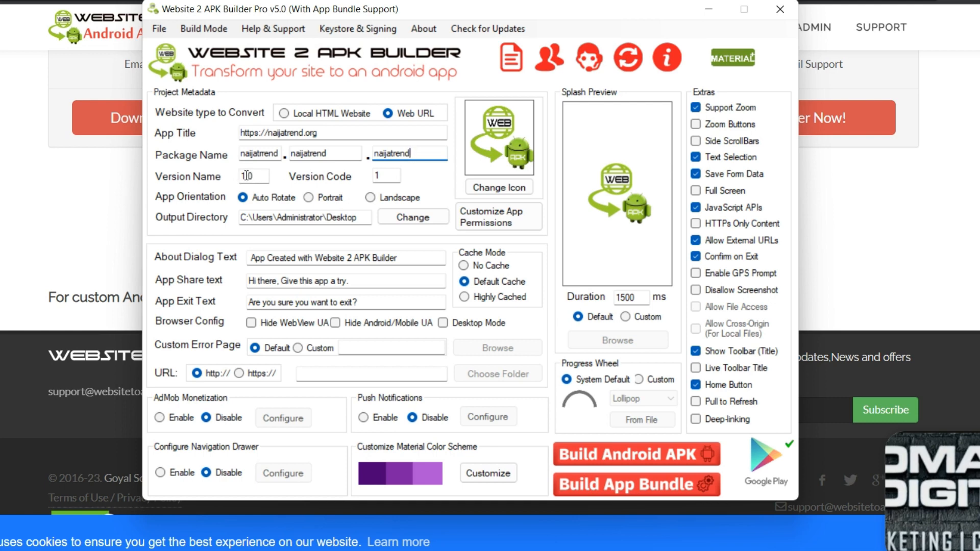
- Set the version name to 2.0 and choose portrait app orientation
{"action": "left_click", "coordinate": [253, 175]}
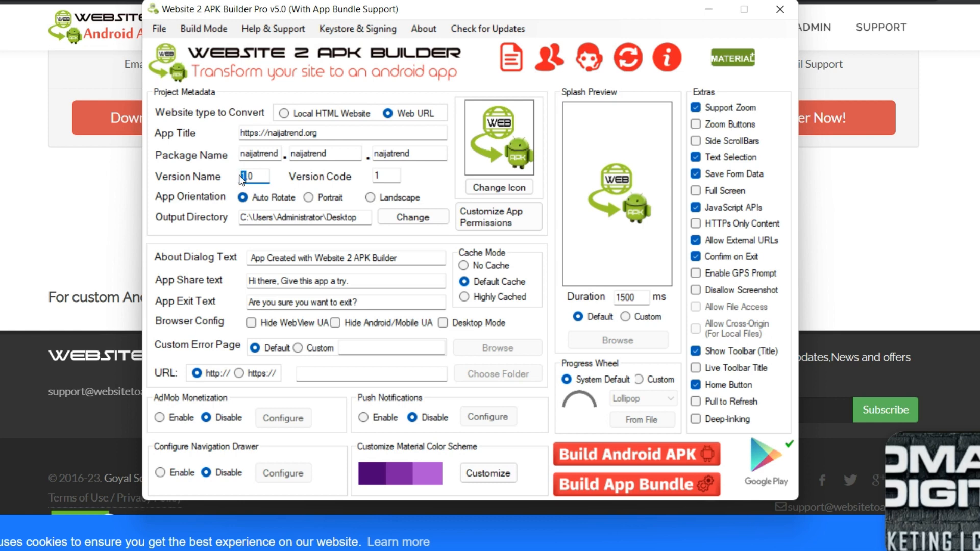
{"action": "type", "text": "2.0"}
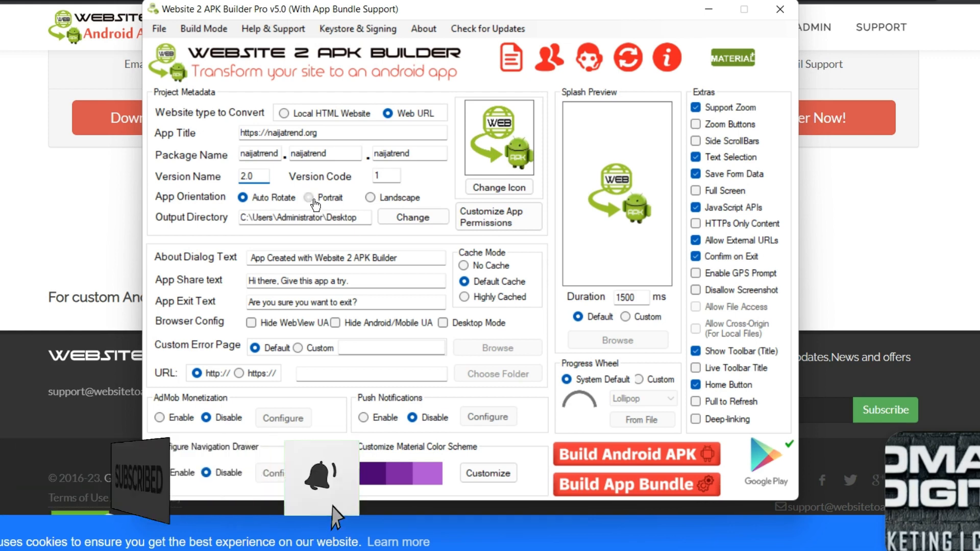
{"action": "left_click", "coordinate": [372, 198]}
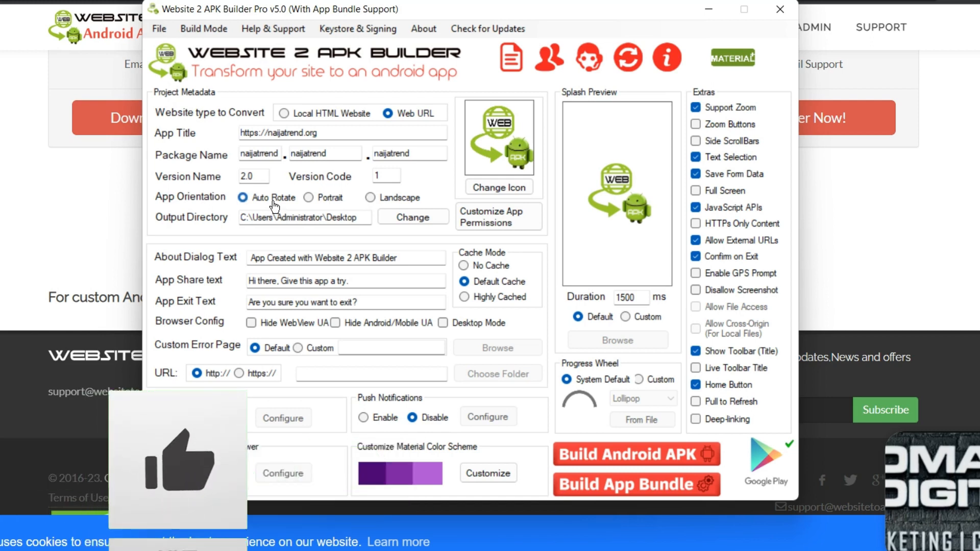
{"action": "left_click", "coordinate": [307, 198]}
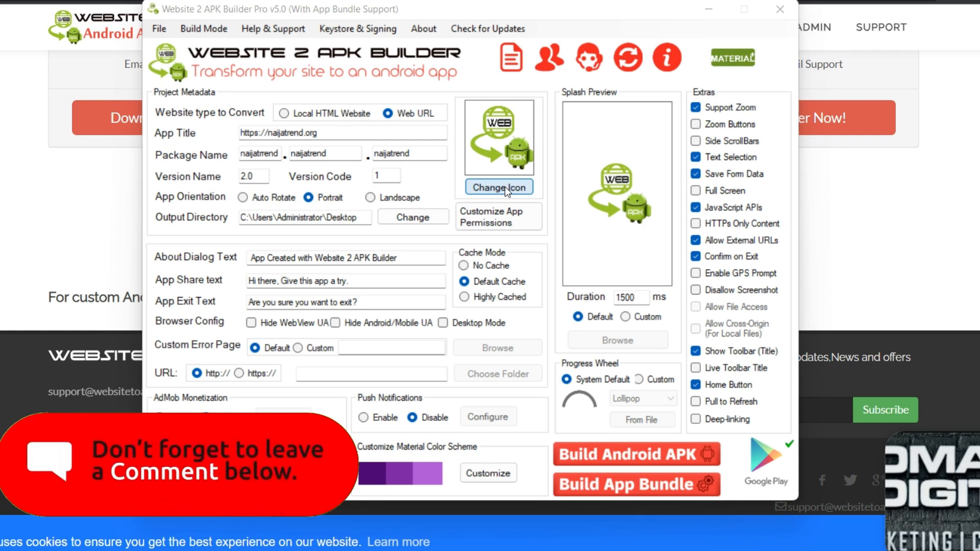
{"action": "left_click", "coordinate": [499, 187]}
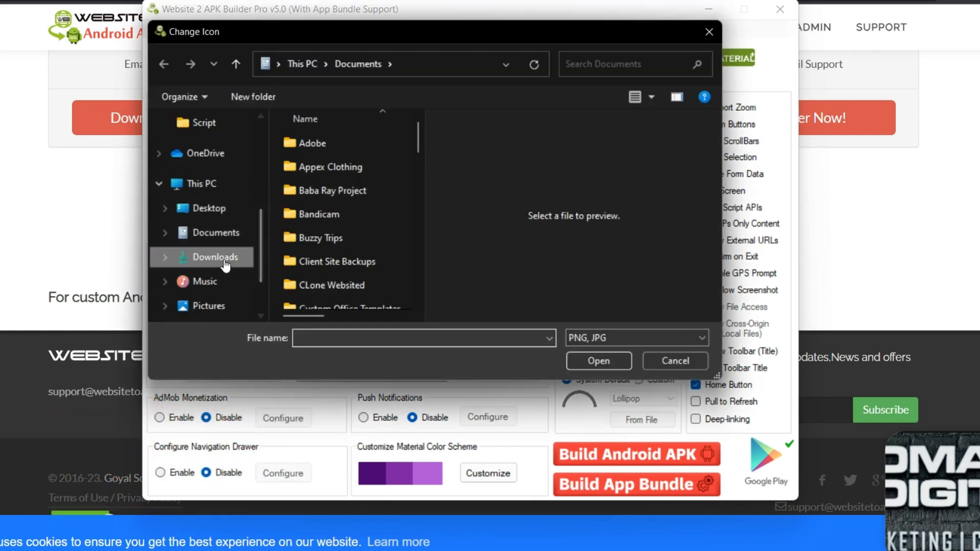
{"action": "left_click", "coordinate": [674, 361]}
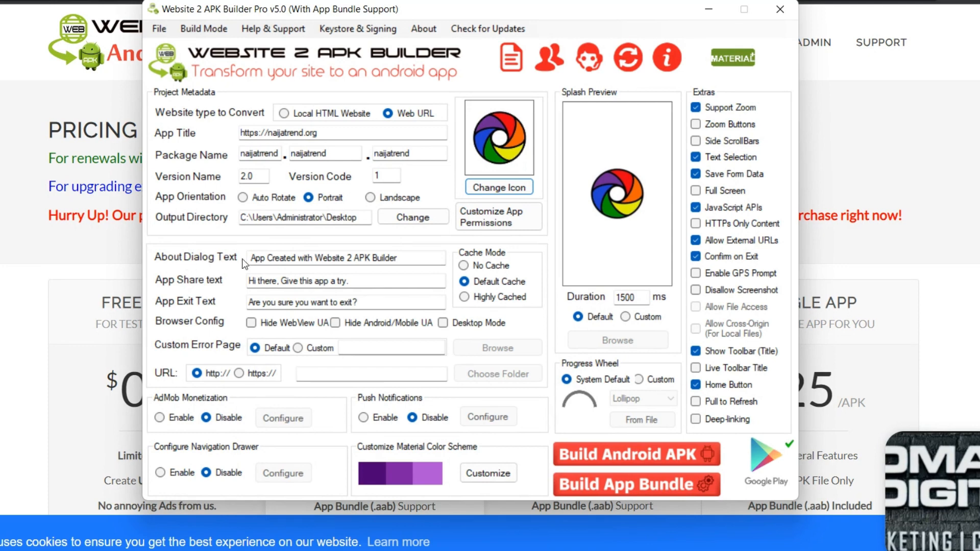
- Replace the About Dialog text with a movie-website description about downloading any kind of movie
{"action": "triple_click", "coordinate": [344, 258]}
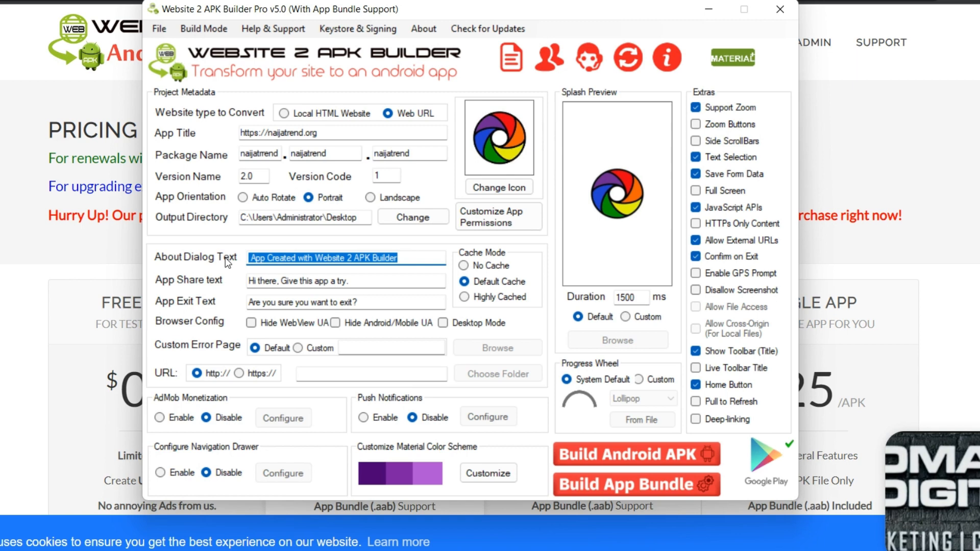
{"action": "type", "text": "Its an an"}
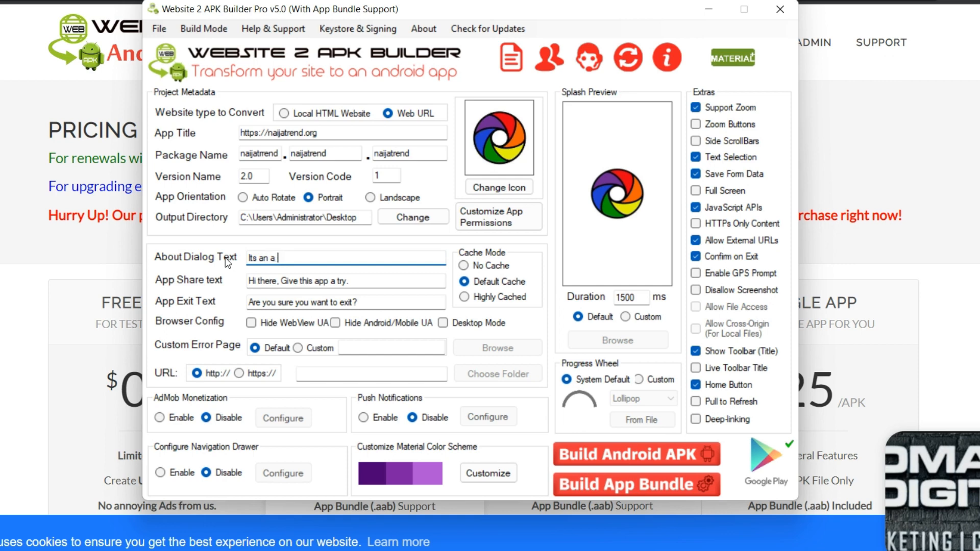
{"action": "type", "text": "movie website you"}
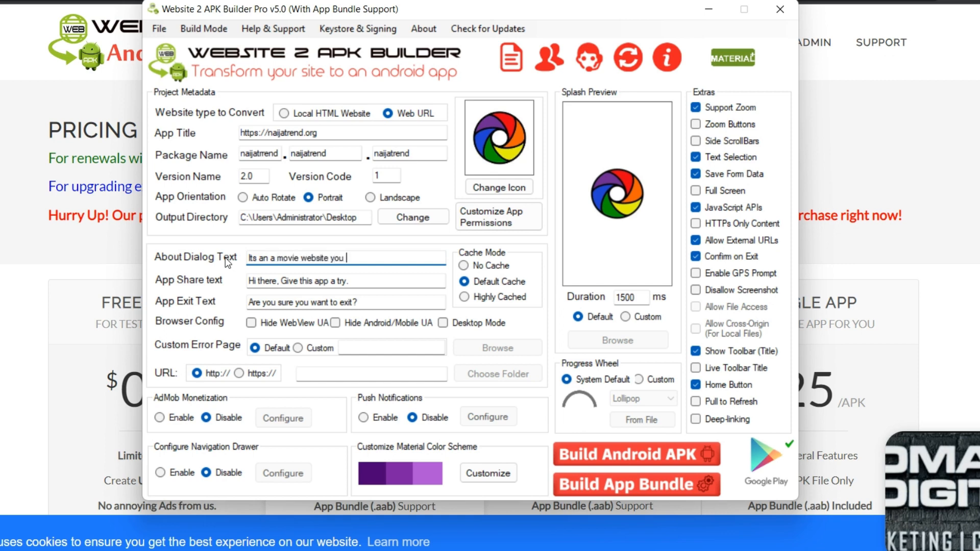
{"action": "type", "text": "donwload any ki"}
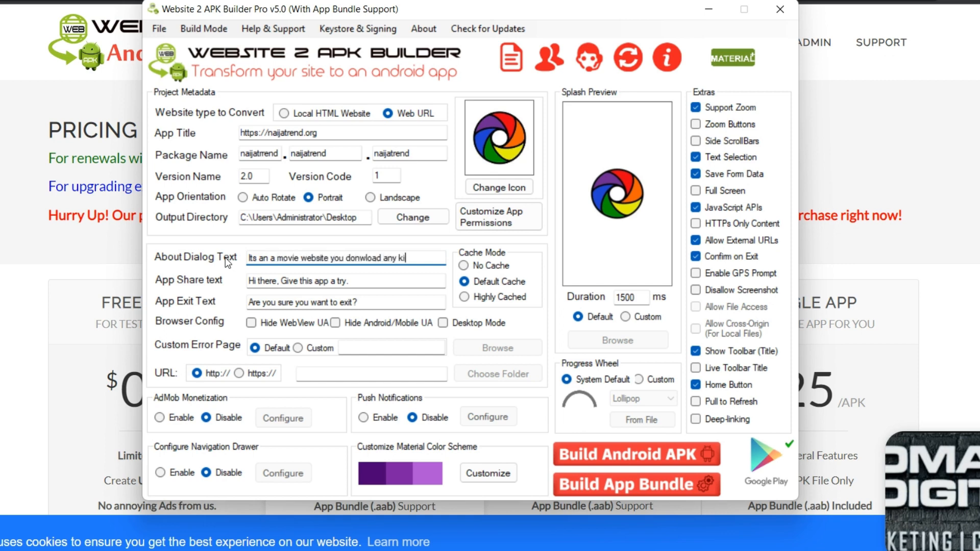
{"action": "type", "text": "kind of movie and you are entertianed"}
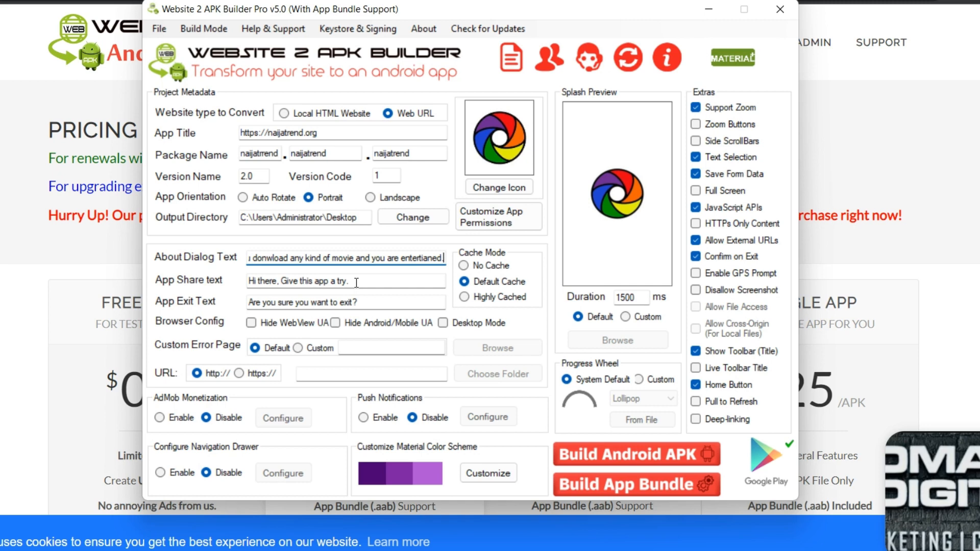
- Set the share text to 'If you need latest movies, then download this app'
{"action": "left_click", "coordinate": [343, 280]}
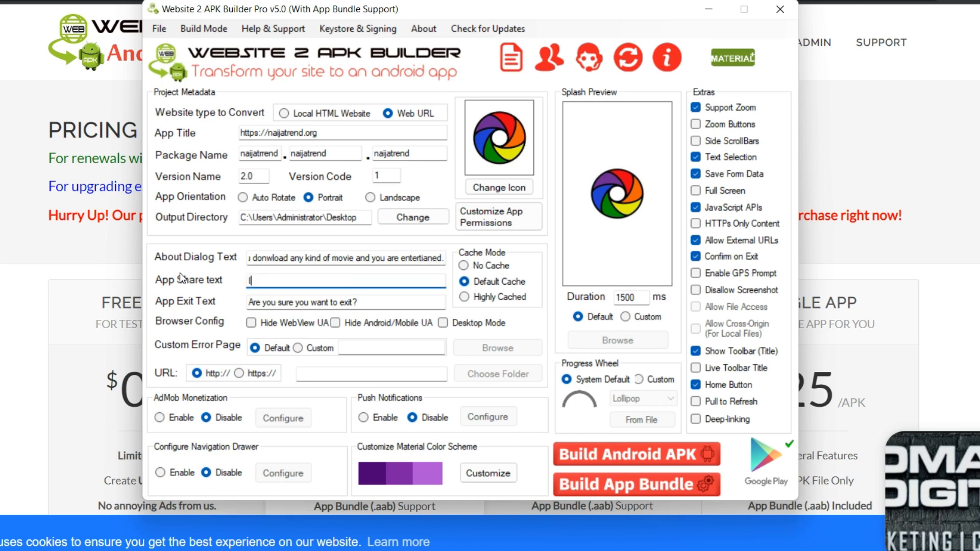
{"action": "type", "text": "If you need latest"}
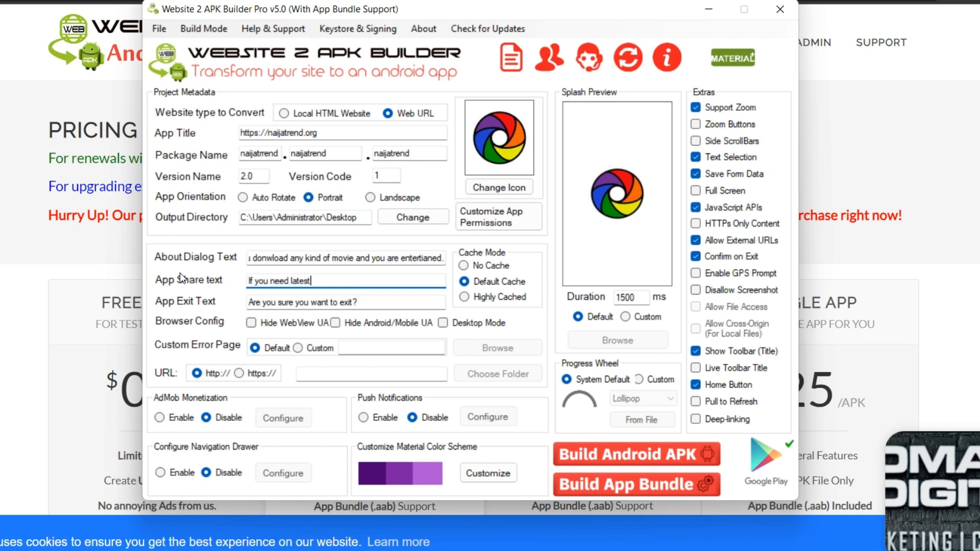
{"action": "type", "text": "movies, then download this app"}
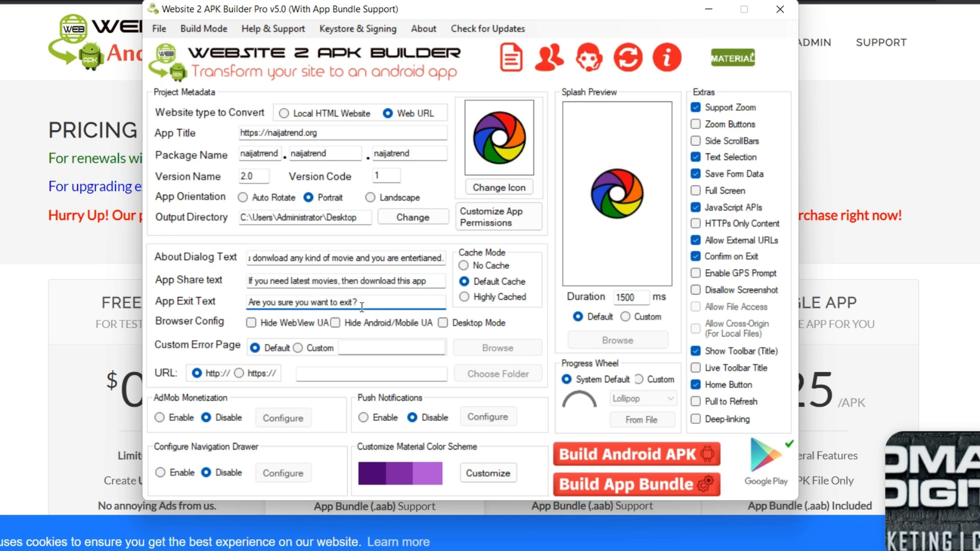
{"action": "triple_click", "coordinate": [303, 303]}
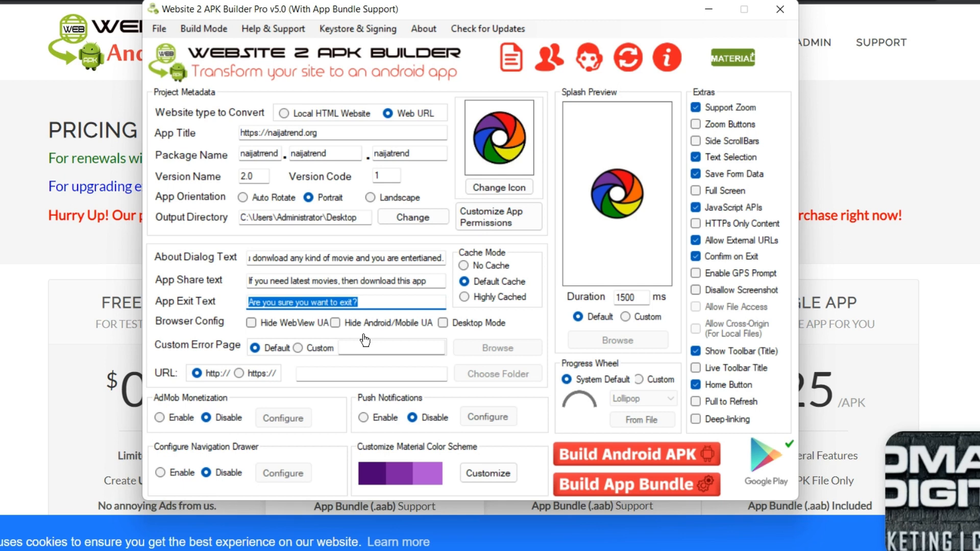
{"action": "mouse_move", "coordinate": [340, 330]}
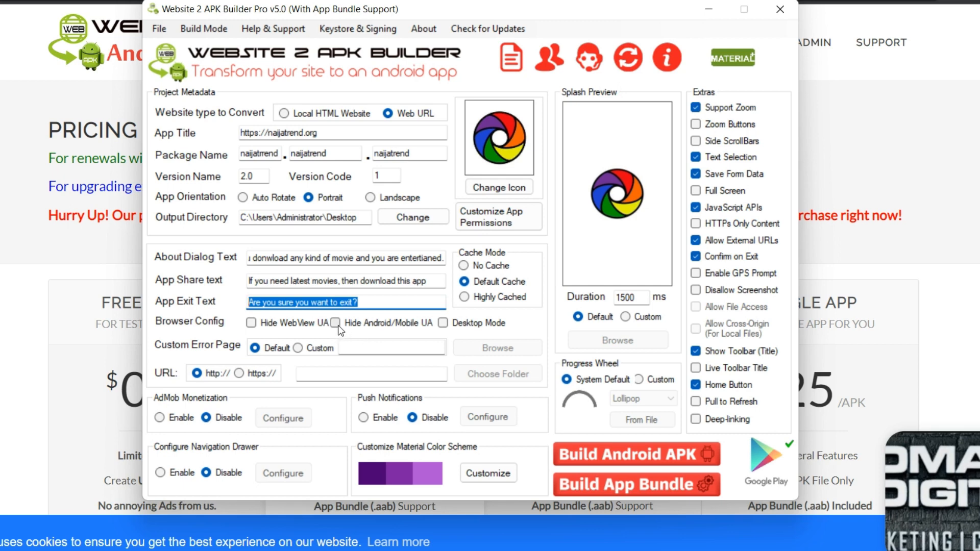
{"action": "mouse_move", "coordinate": [466, 324]}
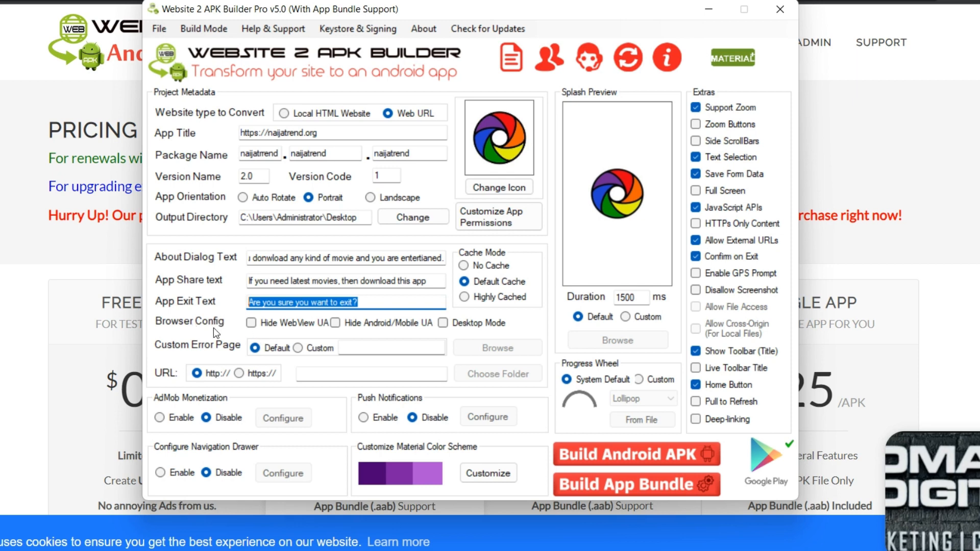
- Enable Hide Android/Mobile UA and Desktop Mode, keeping the Default error page after trying Custom
{"action": "left_click", "coordinate": [334, 323]}
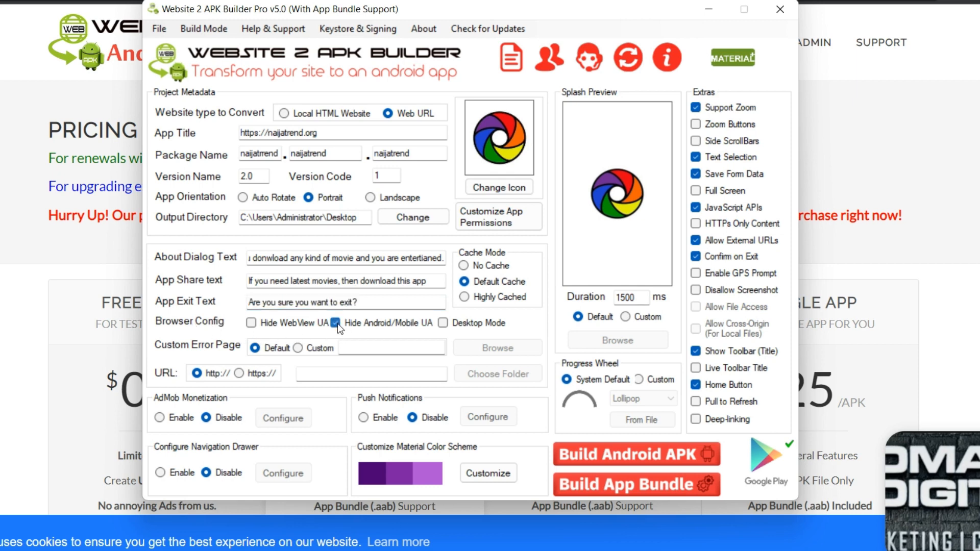
{"action": "left_click", "coordinate": [333, 323]}
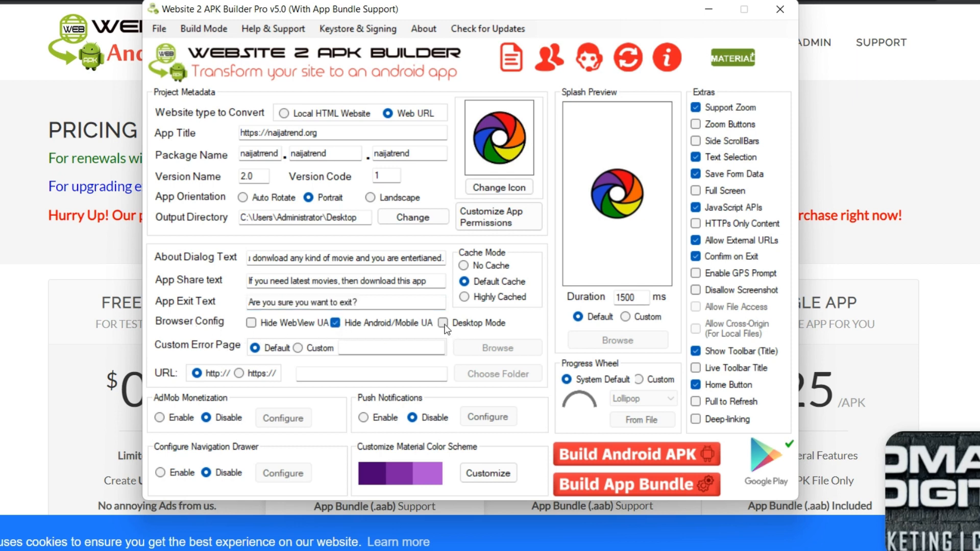
{"action": "left_click", "coordinate": [442, 323]}
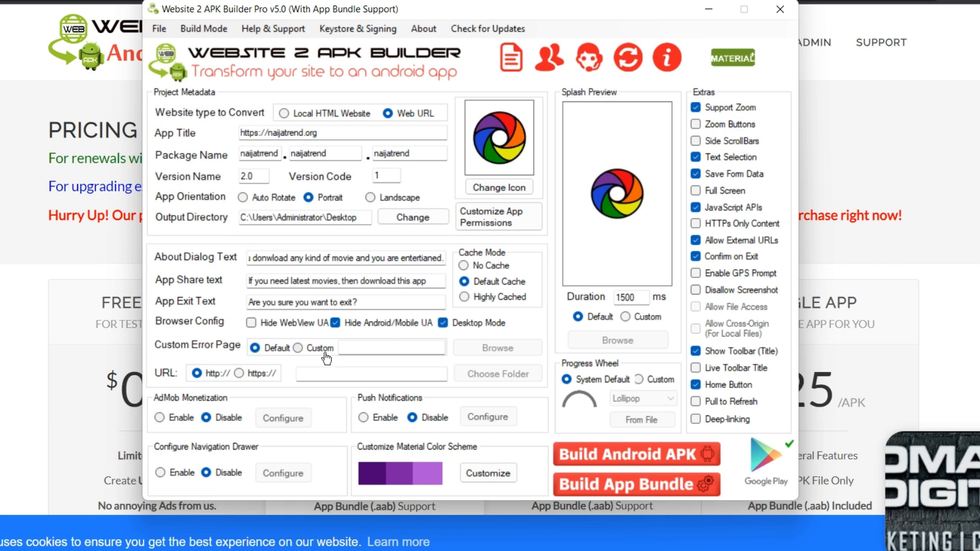
{"action": "left_click", "coordinate": [298, 348]}
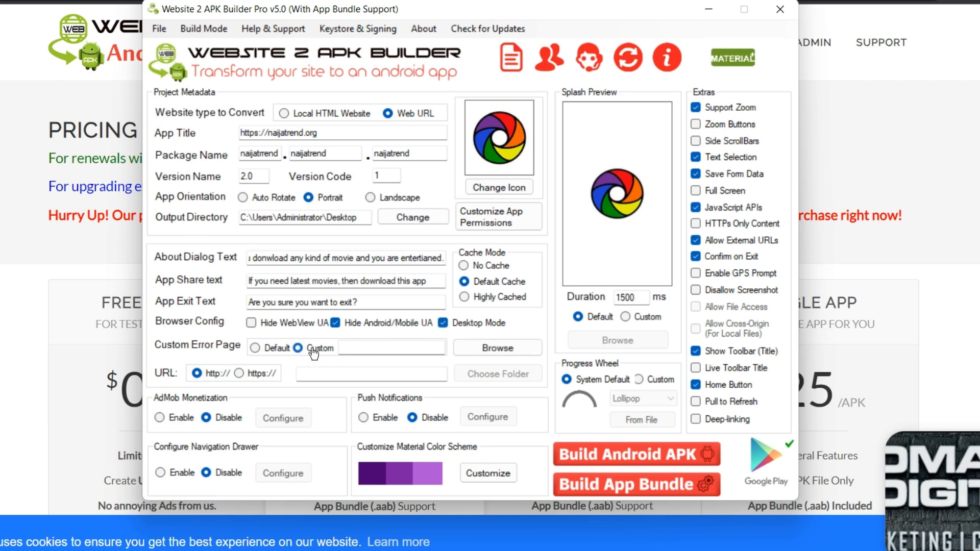
{"action": "left_click", "coordinate": [298, 348]}
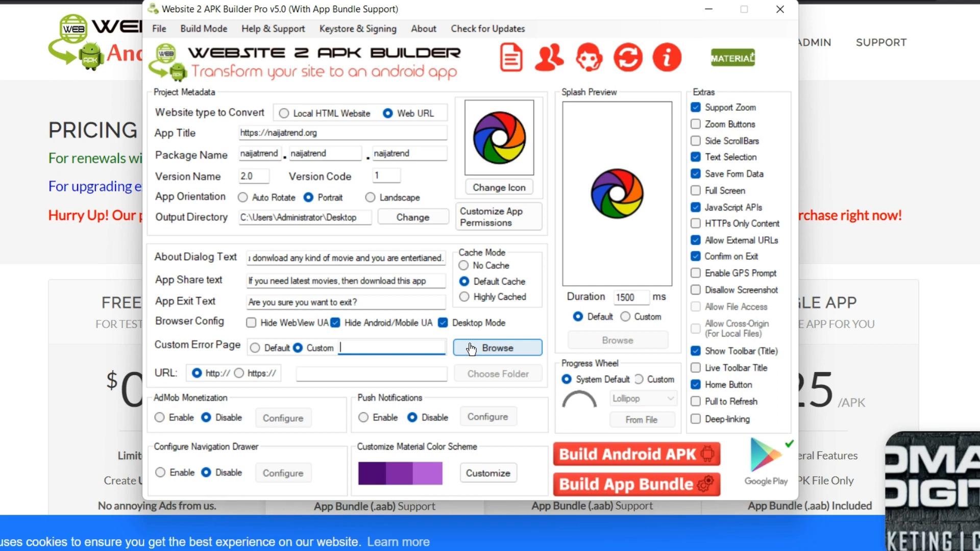
{"action": "mouse_move", "coordinate": [482, 358]}
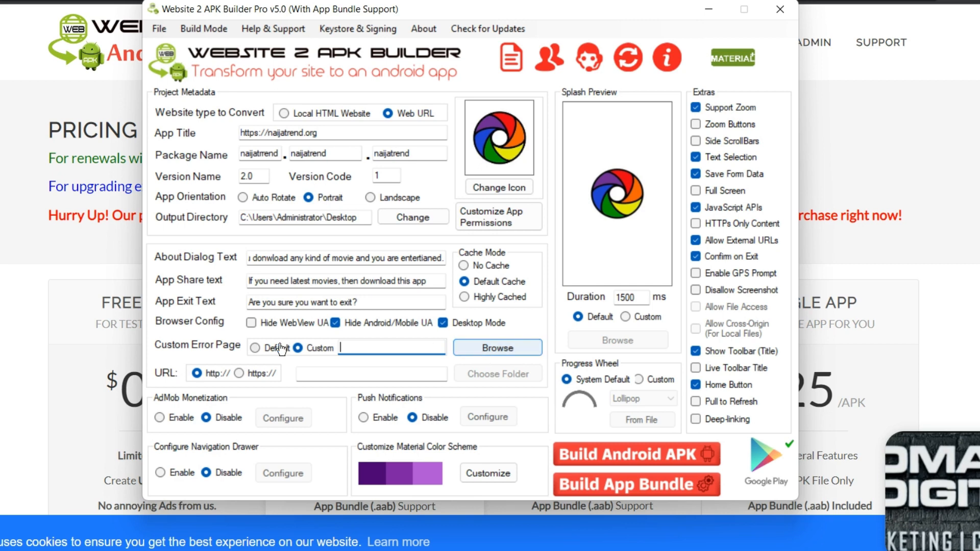
{"action": "left_click", "coordinate": [255, 348]}
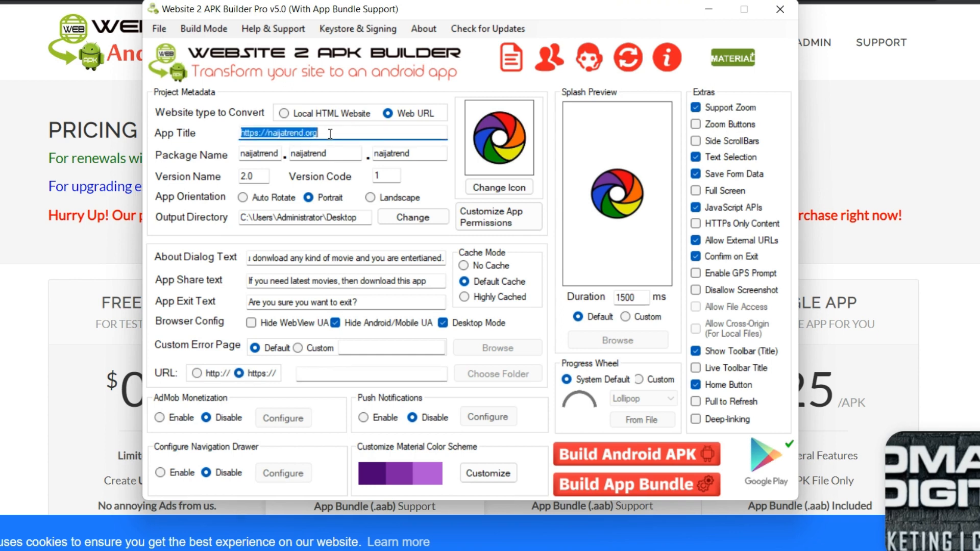
{"action": "type", "text": "Na"}
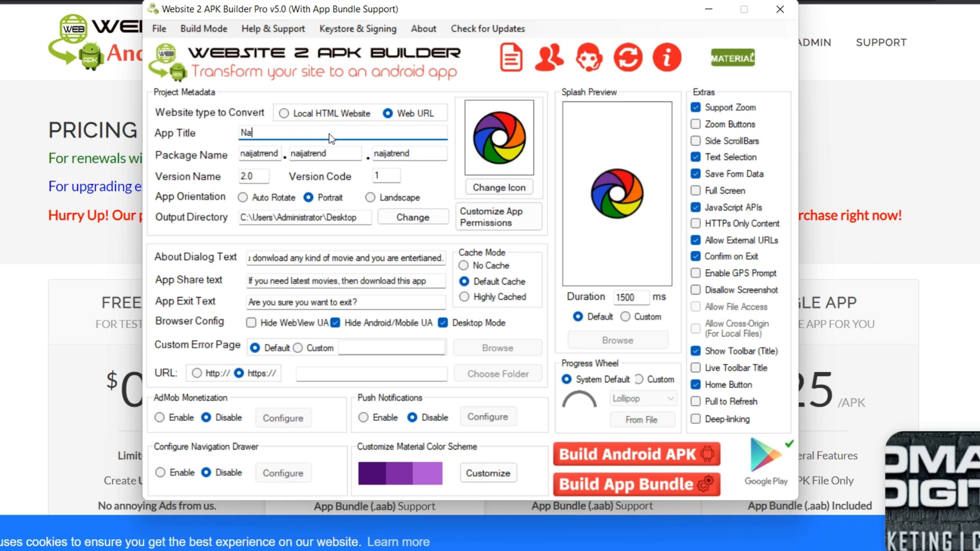
{"action": "type", "text": "ijatrend Movies"}
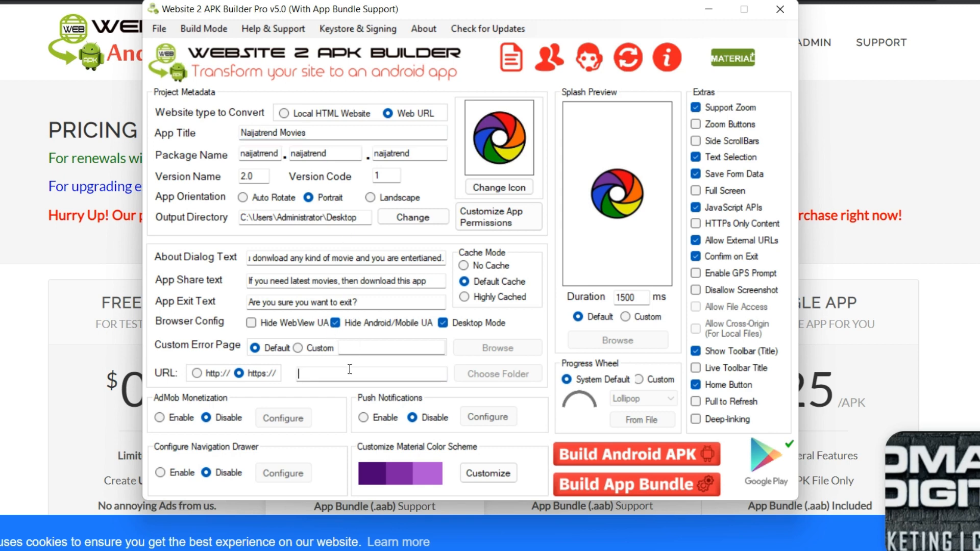
{"action": "type", "text": "https://naijatrend.org"}
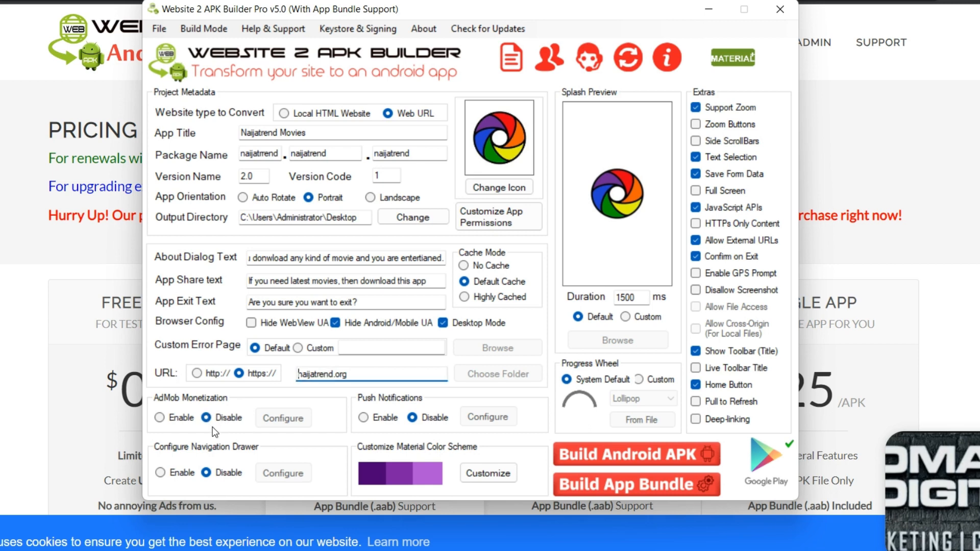
{"action": "mouse_move", "coordinate": [214, 430]}
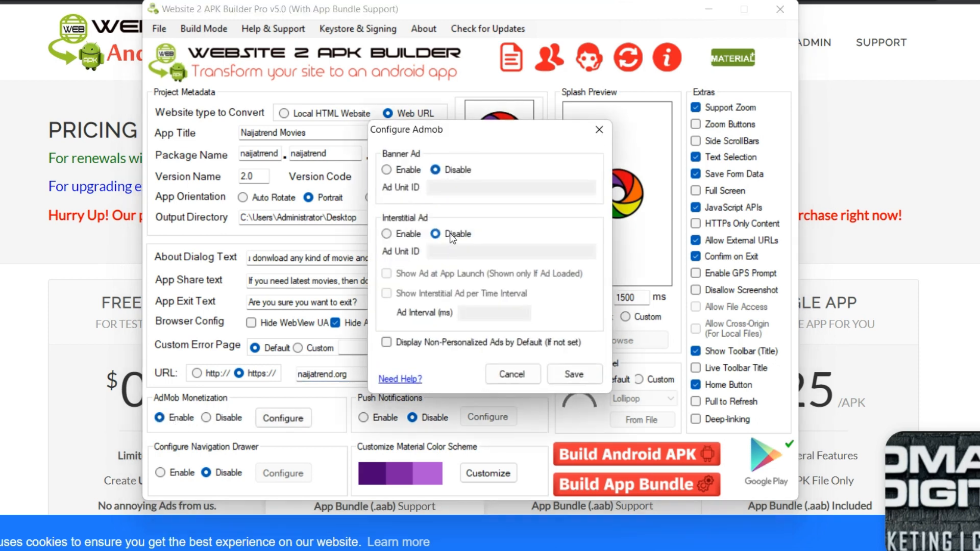
- Cancel the AdMob setup with interstitial ads off, then view the Push Notification settings
{"action": "left_click", "coordinate": [386, 169]}
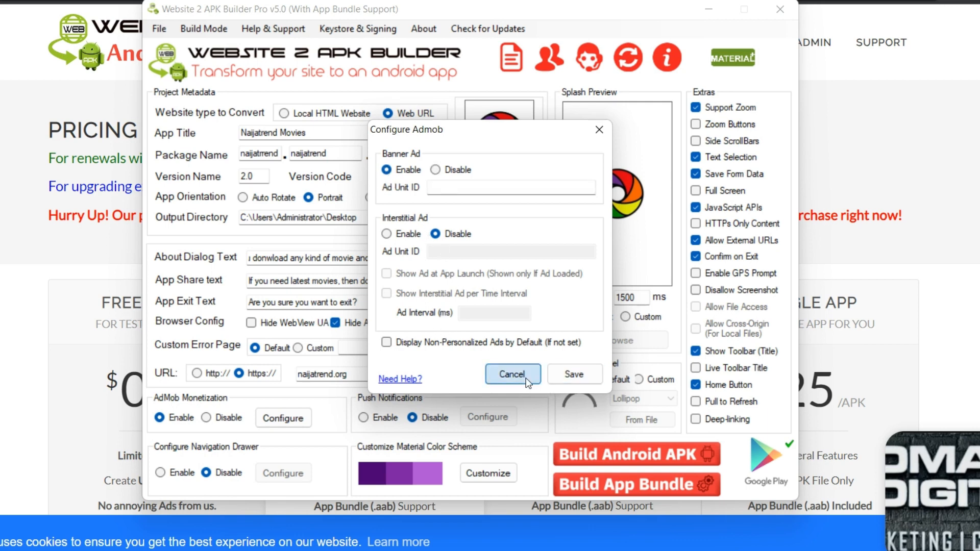
{"action": "left_click", "coordinate": [512, 374]}
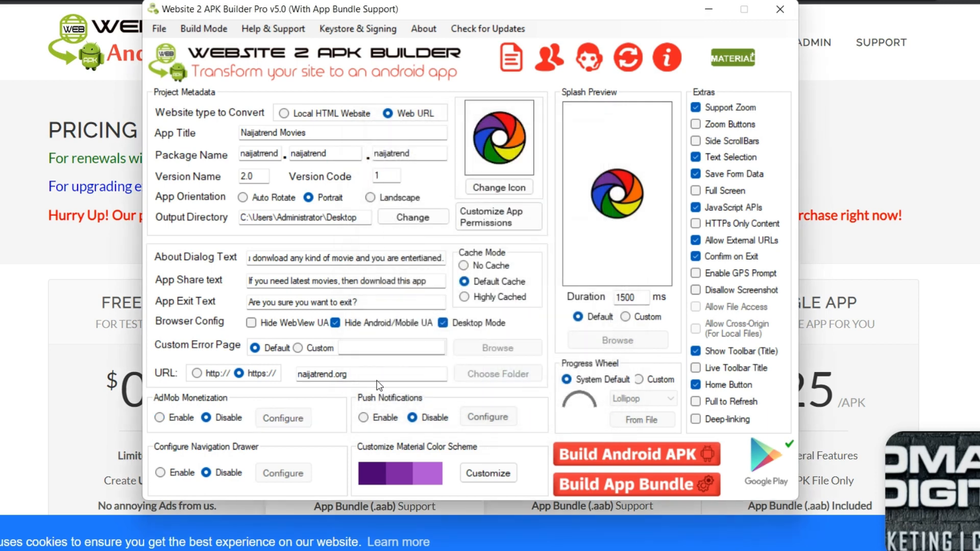
{"action": "left_click", "coordinate": [488, 417]}
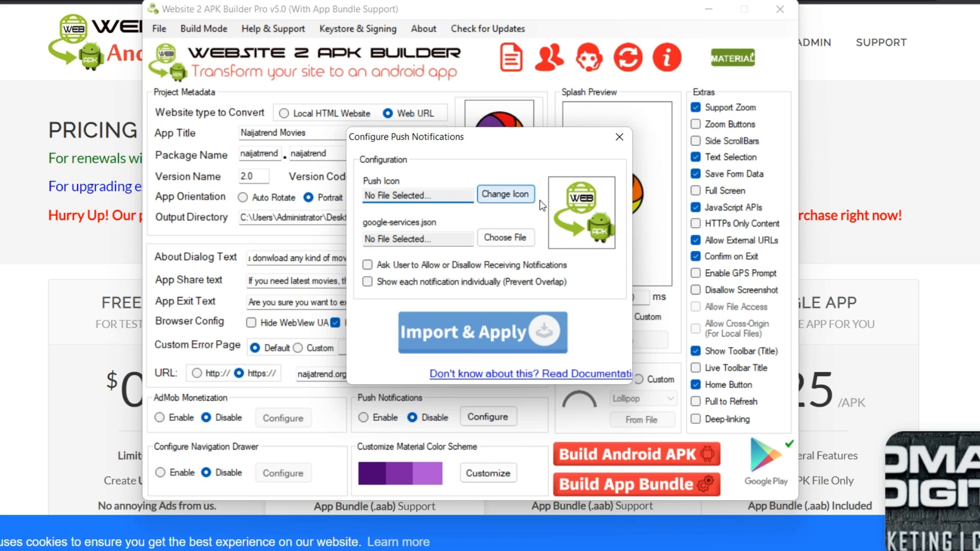
{"action": "mouse_move", "coordinate": [599, 166]}
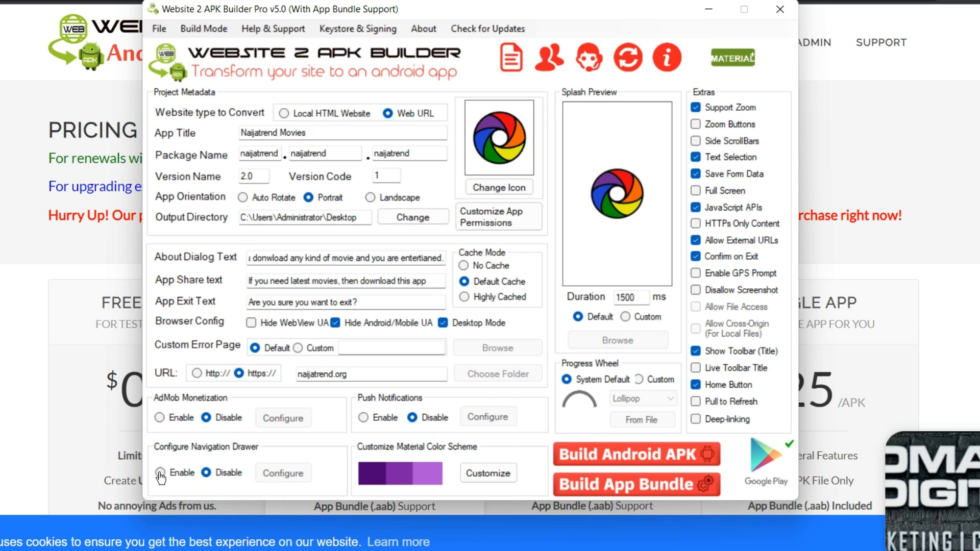
{"action": "left_click", "coordinate": [161, 473]}
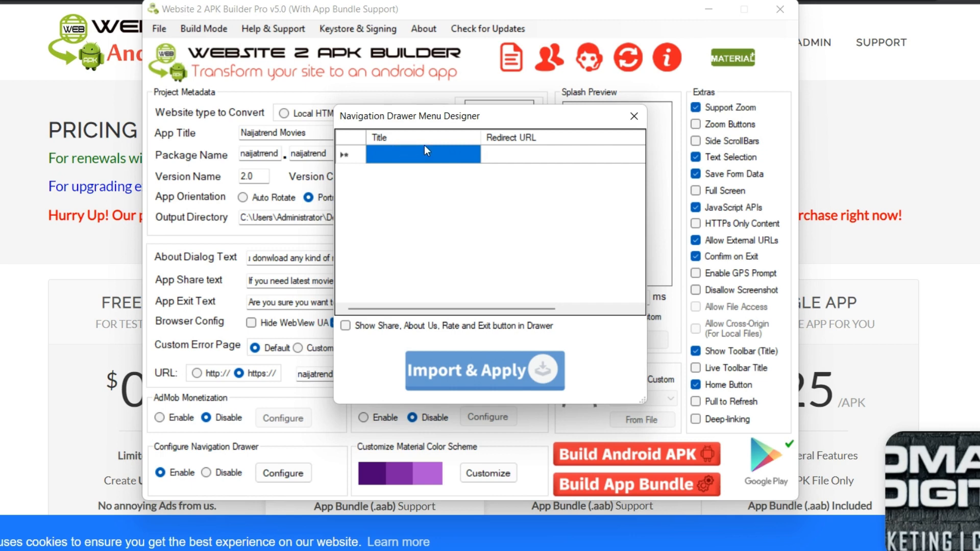
{"action": "left_click", "coordinate": [423, 154]}
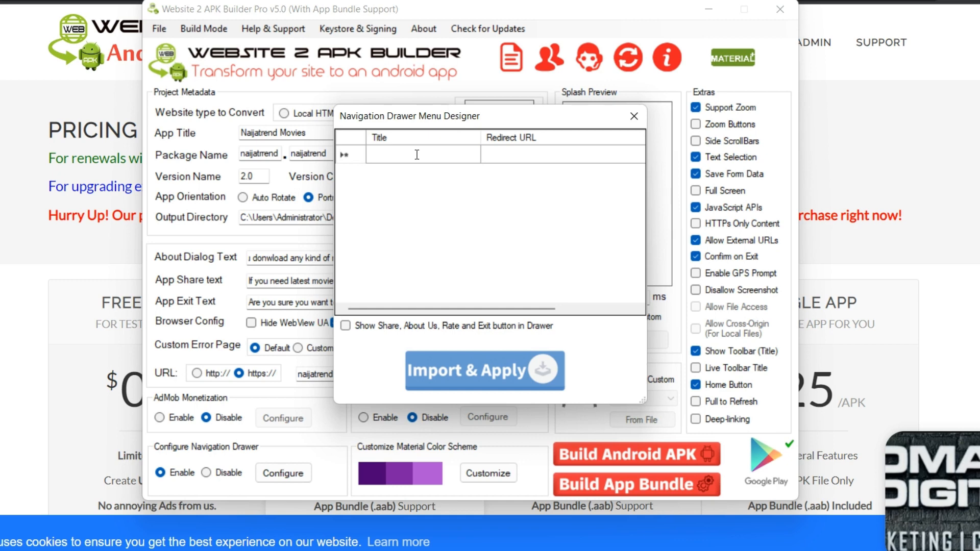
{"action": "type", "text": "Action Movies"}
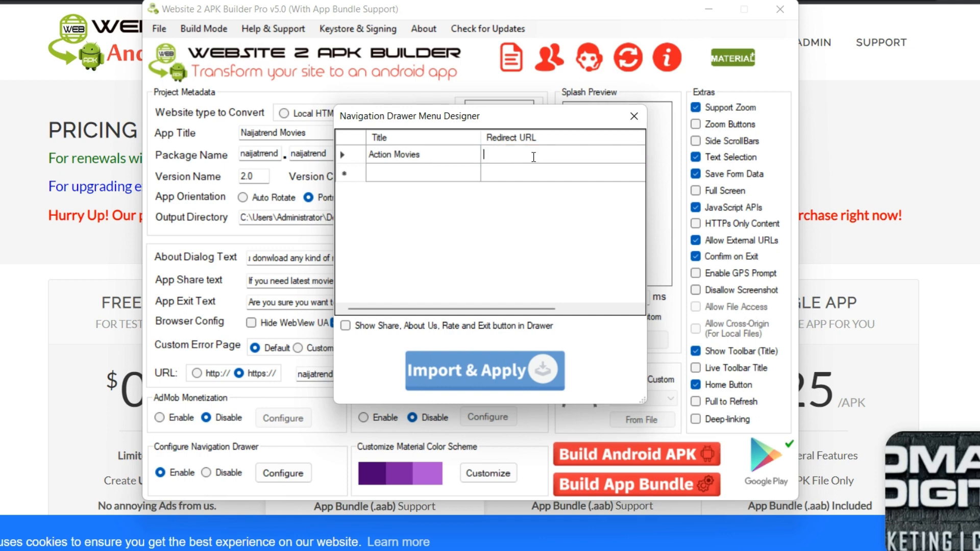
{"action": "type", "text": "https://naijatrend.org"}
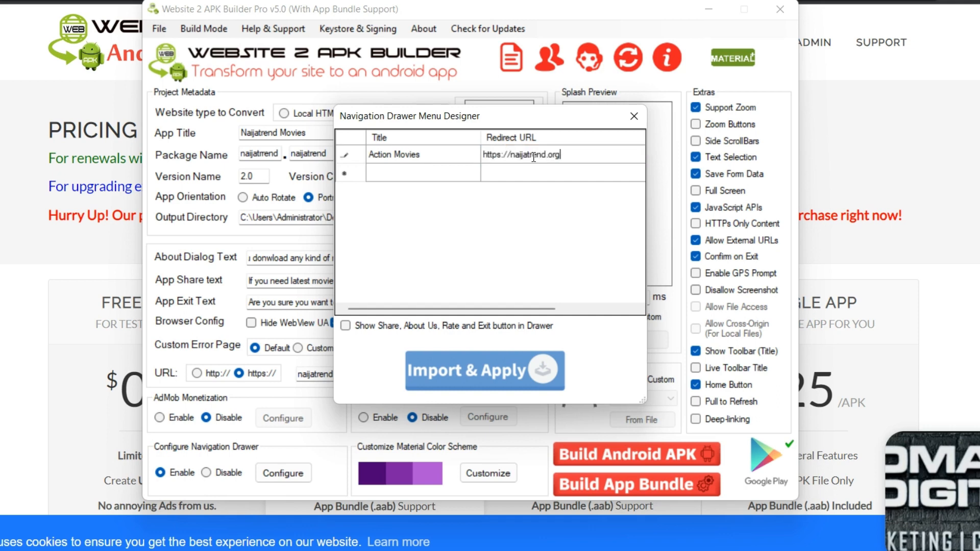
{"action": "type", "text": "/action-movi"}
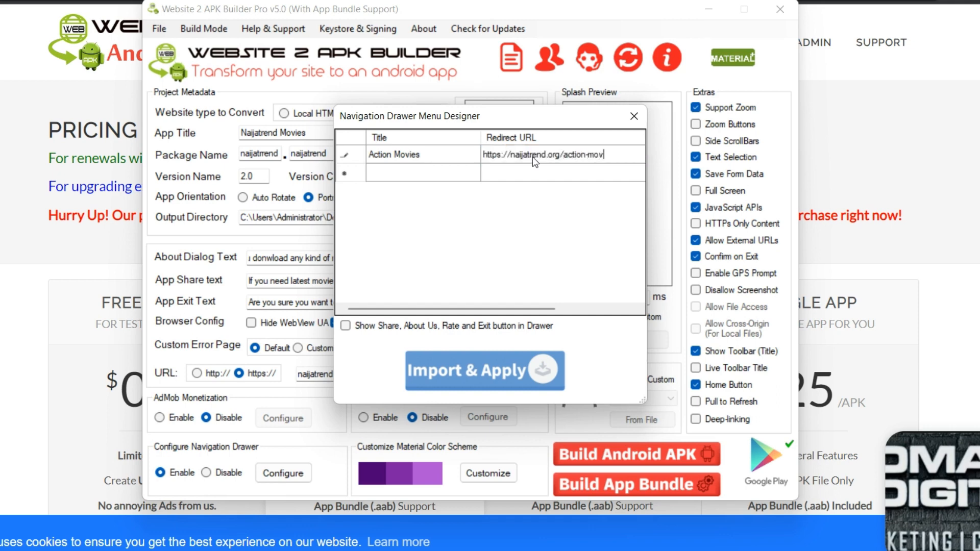
{"action": "left_click", "coordinate": [423, 172]}
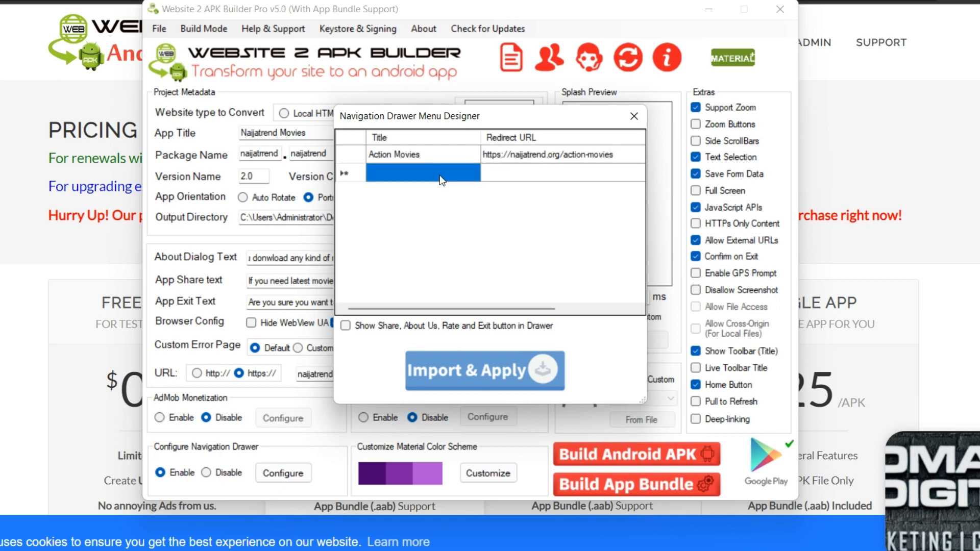
{"action": "mouse_move", "coordinate": [465, 274]}
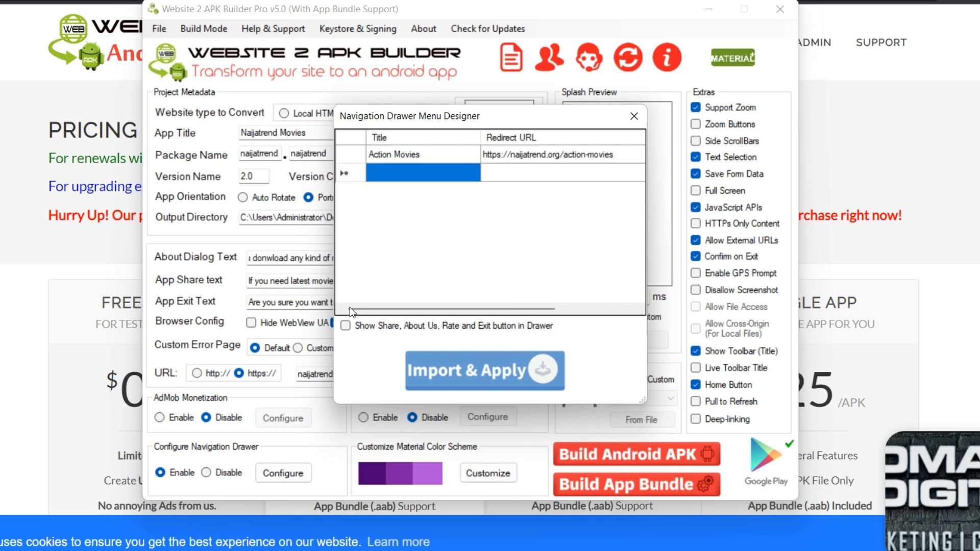
{"action": "left_click", "coordinate": [484, 371]}
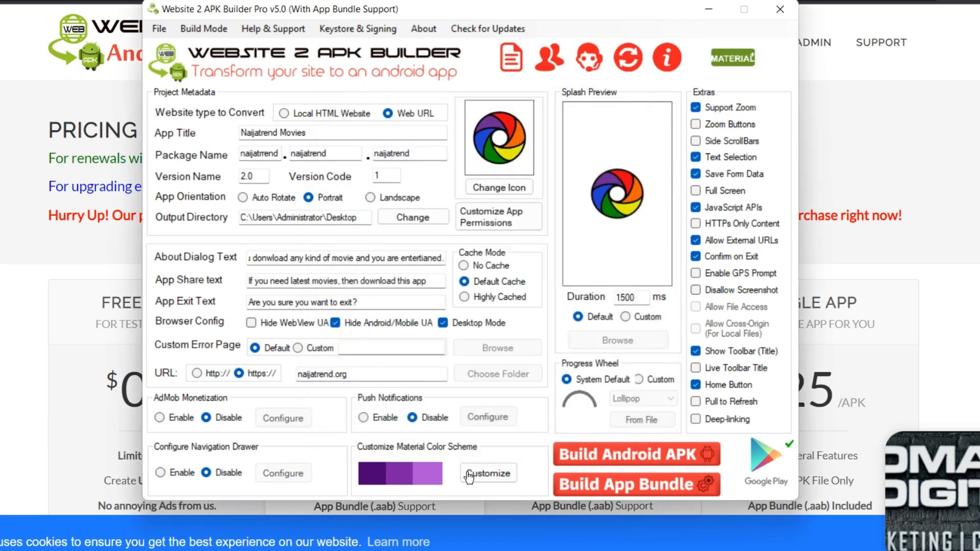
- Preview the red, grey and pink swatches, then choose the black material colour scheme
{"action": "left_click", "coordinate": [488, 473]}
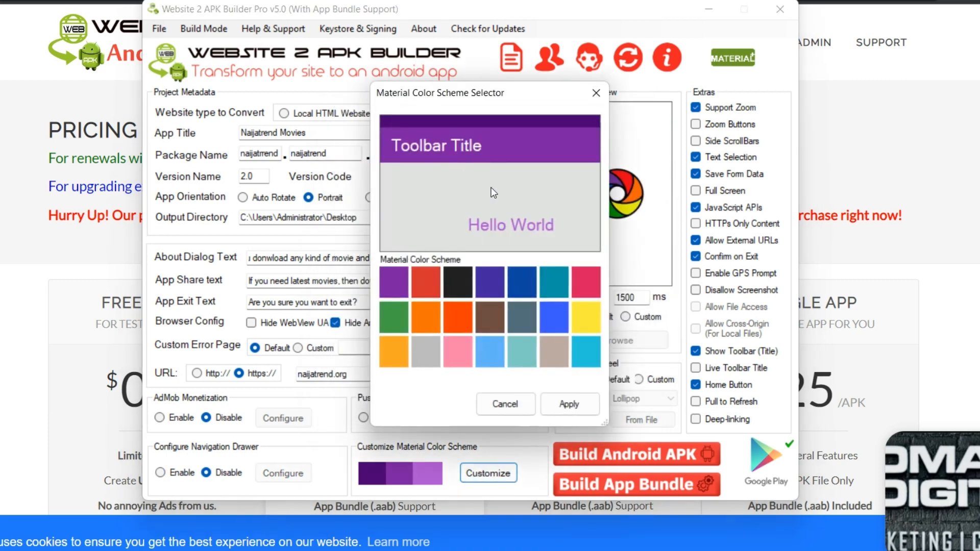
{"action": "left_click", "coordinate": [426, 281]}
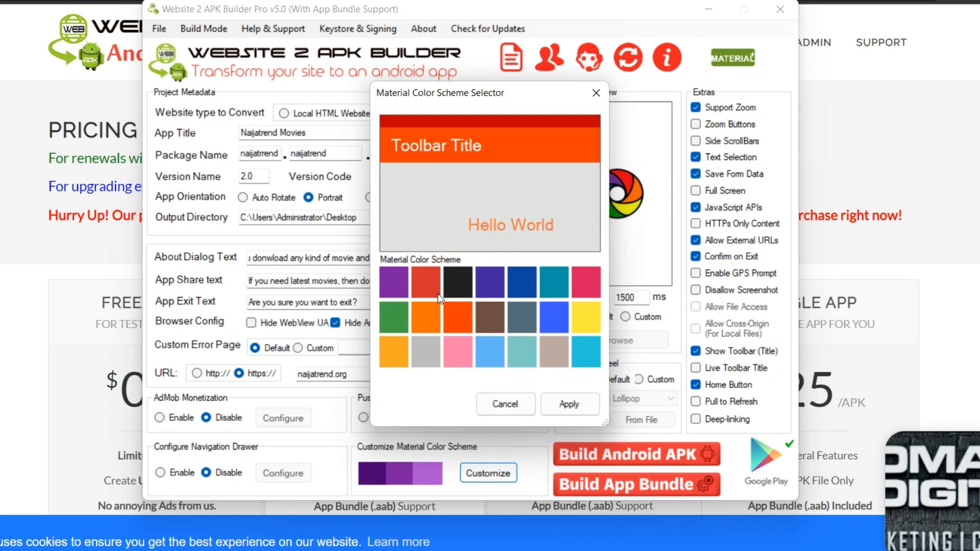
{"action": "left_click", "coordinate": [425, 347]}
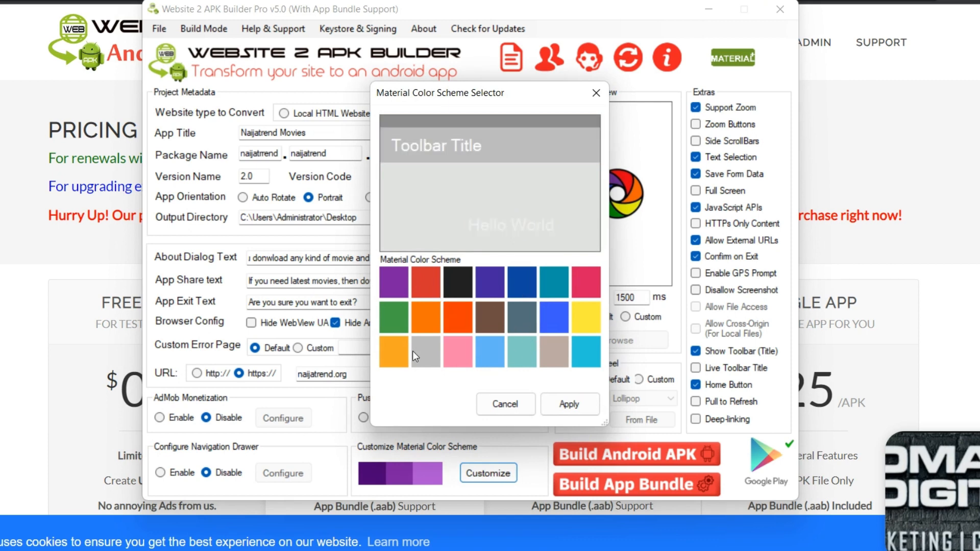
{"action": "left_click", "coordinate": [585, 282]}
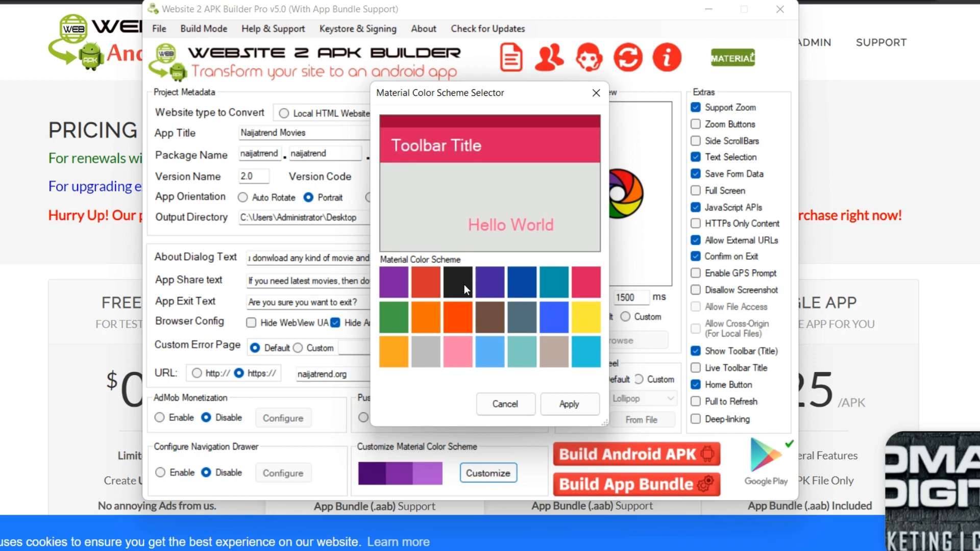
{"action": "left_click", "coordinate": [568, 404]}
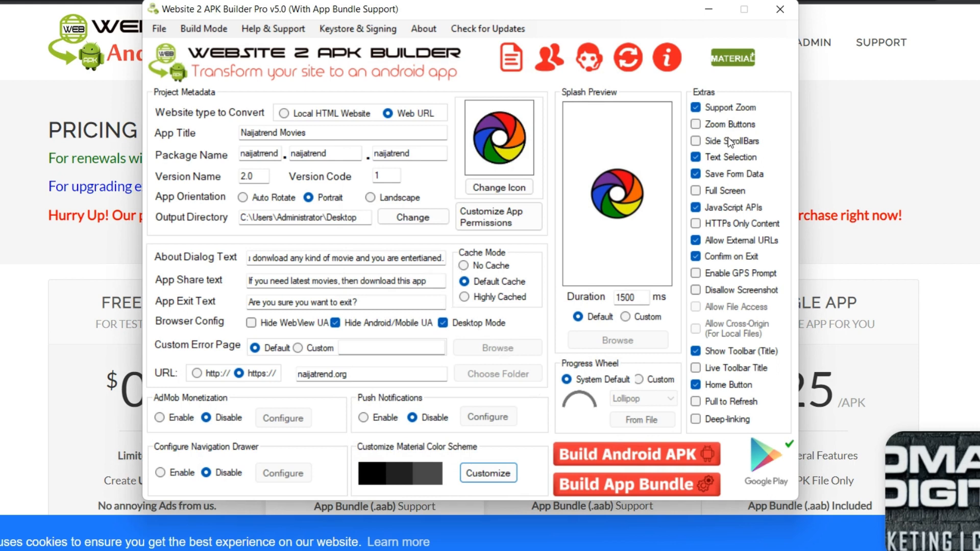
{"action": "mouse_move", "coordinate": [740, 375]}
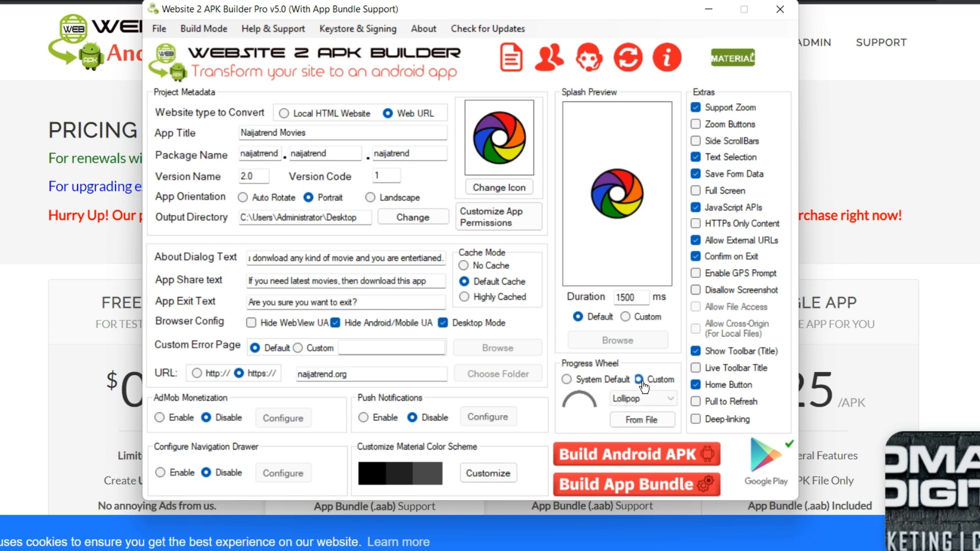
- Set the Progress Wheel to Custom with the Dotted style
{"action": "left_click", "coordinate": [641, 398]}
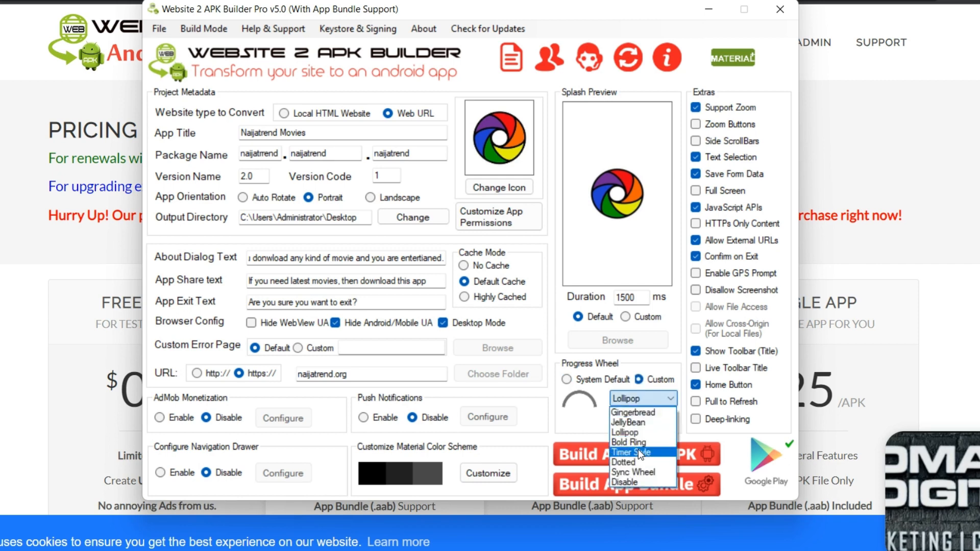
{"action": "left_click", "coordinate": [624, 462]}
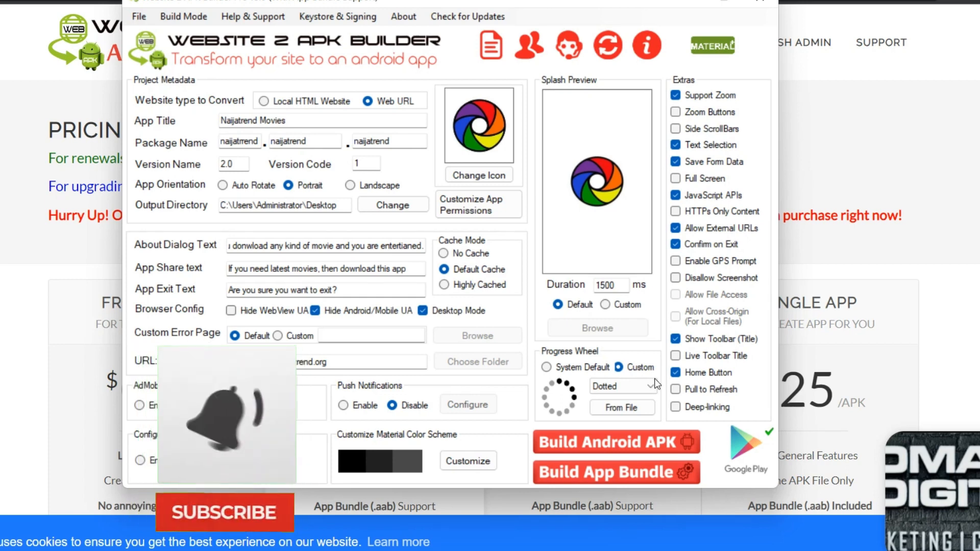
- Start the Android APK build and confirm it with OK
{"action": "left_click", "coordinate": [616, 443]}
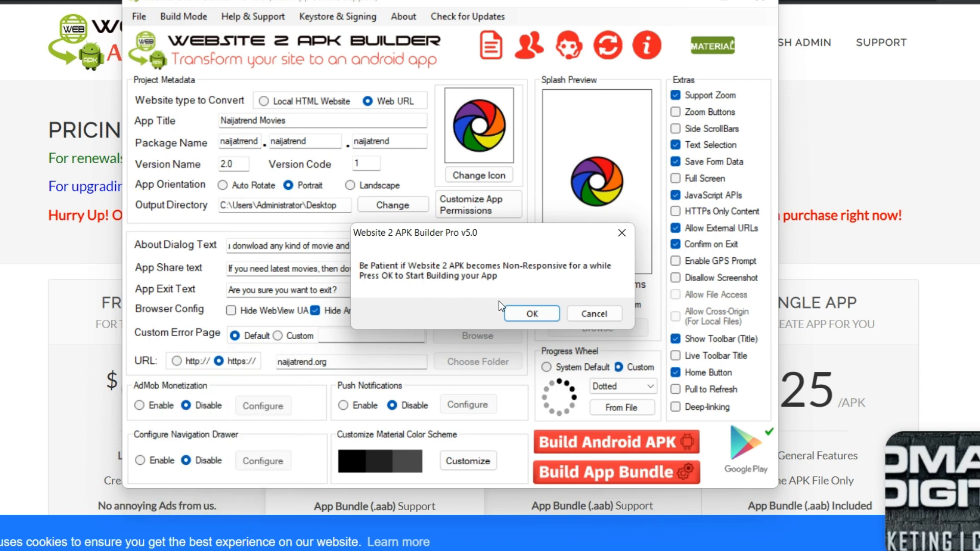
{"action": "left_click", "coordinate": [531, 314]}
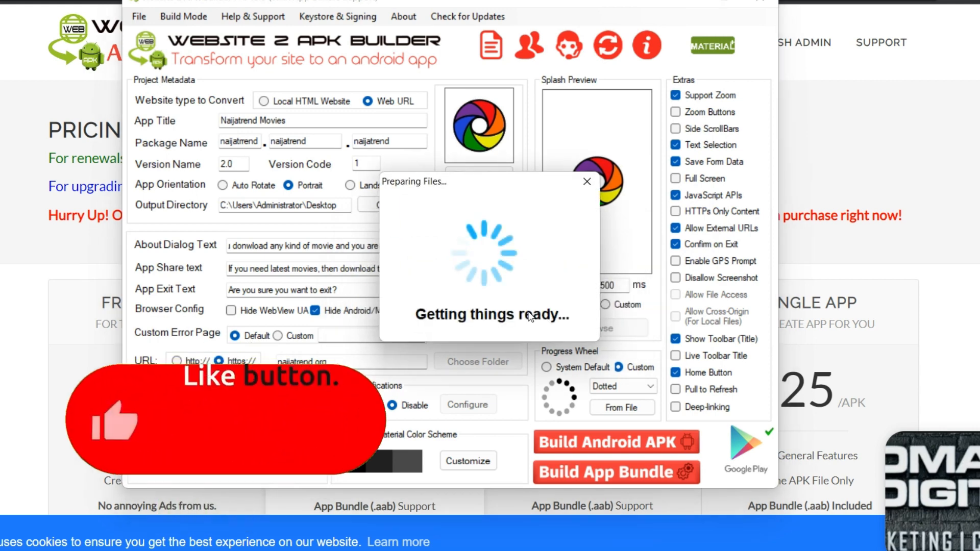